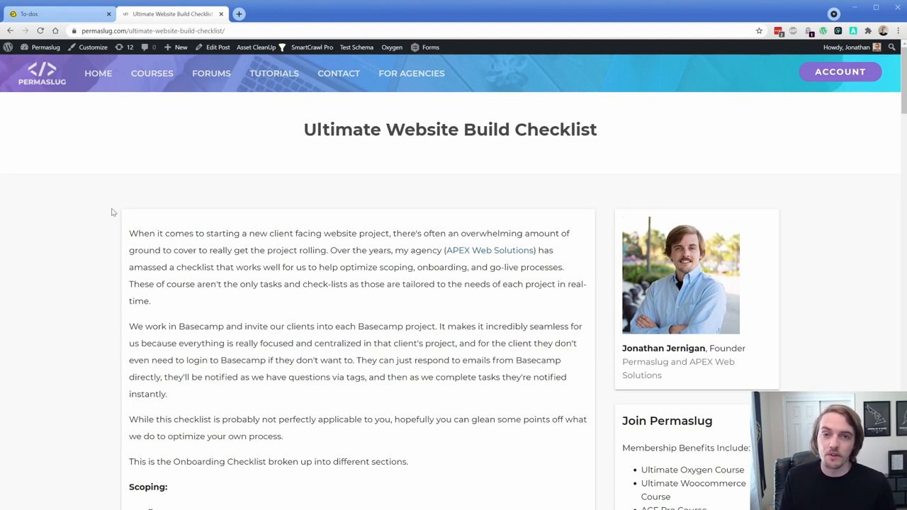
mouse_move(103, 107)
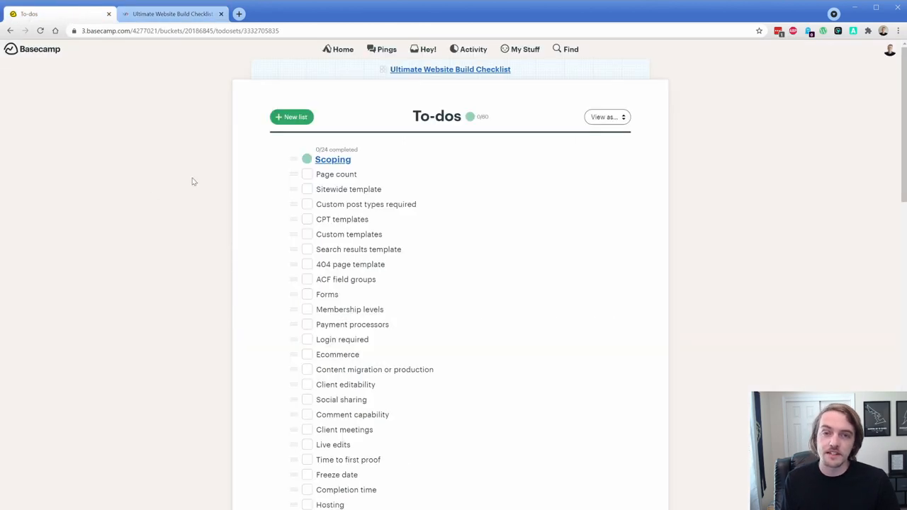
Scroll the Scoping list down to its last item, Monthly support requirements.
scroll(down, 3)
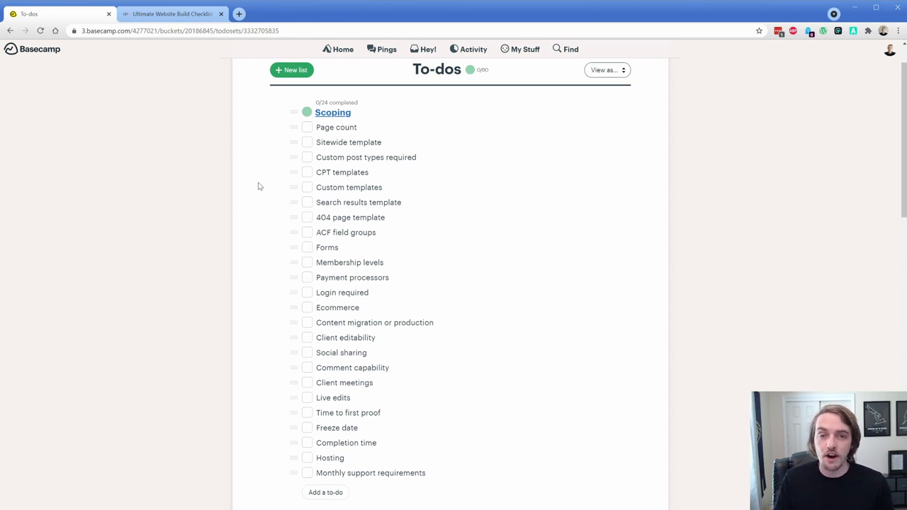
mouse_move(348, 142)
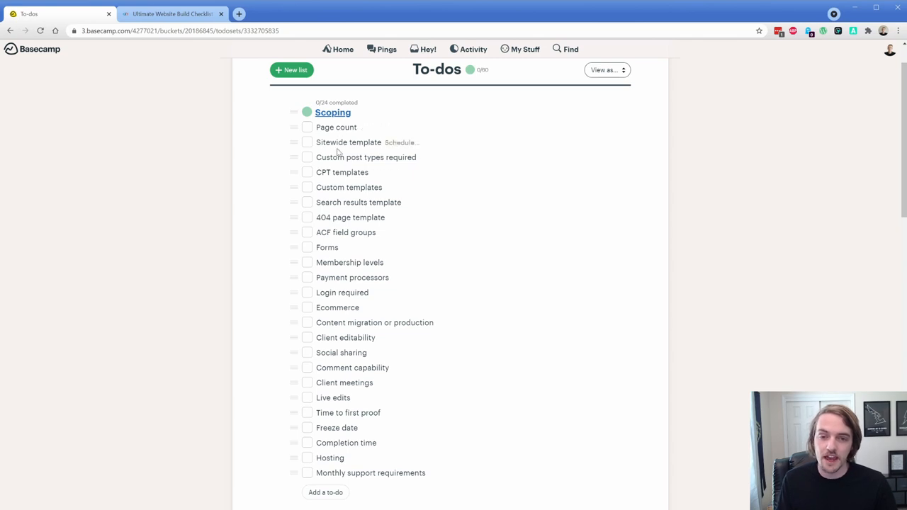
mouse_move(340, 157)
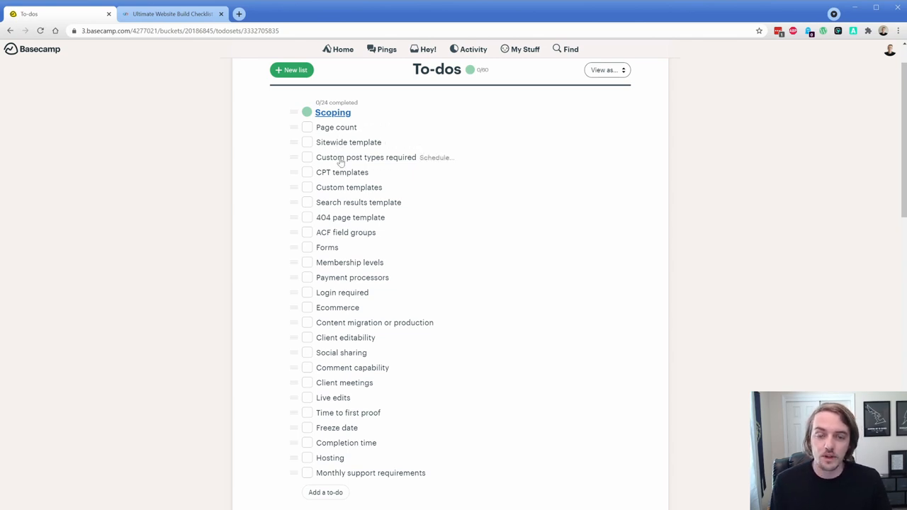
mouse_move(286, 164)
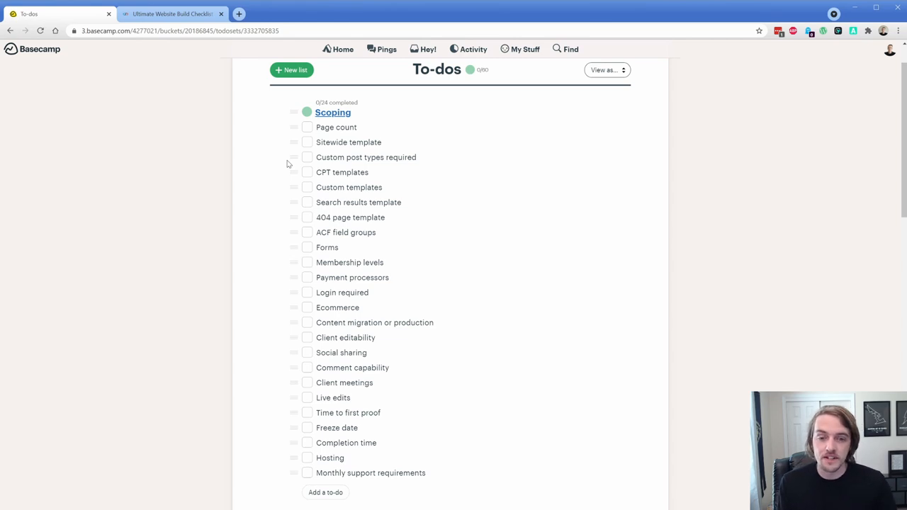
mouse_move(351, 219)
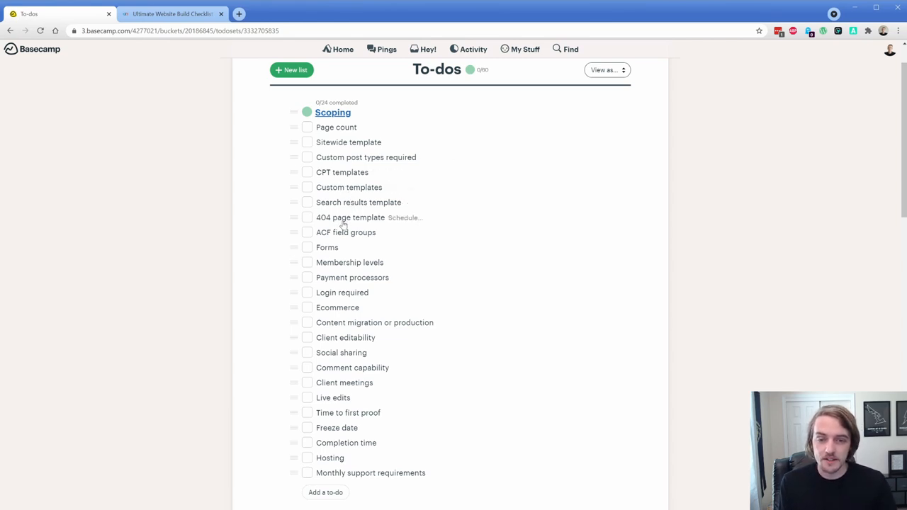
mouse_move(324, 247)
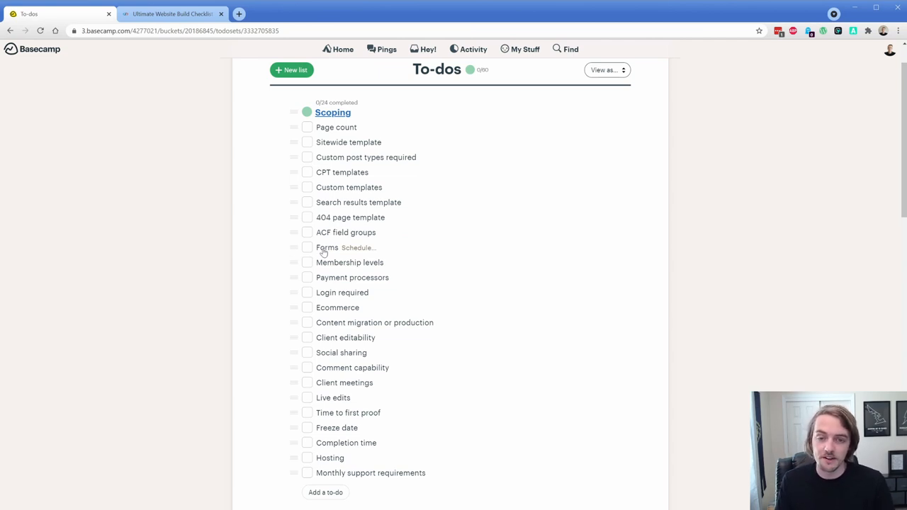
mouse_move(331, 267)
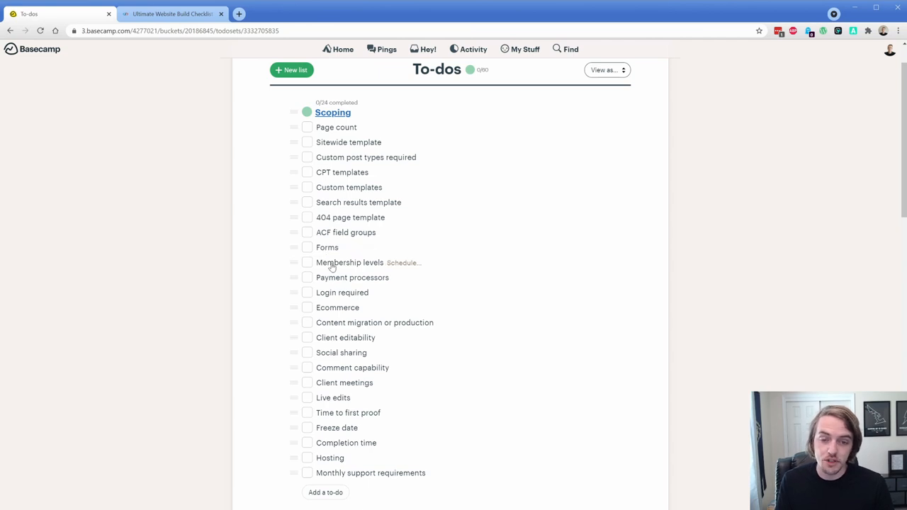
mouse_move(333, 292)
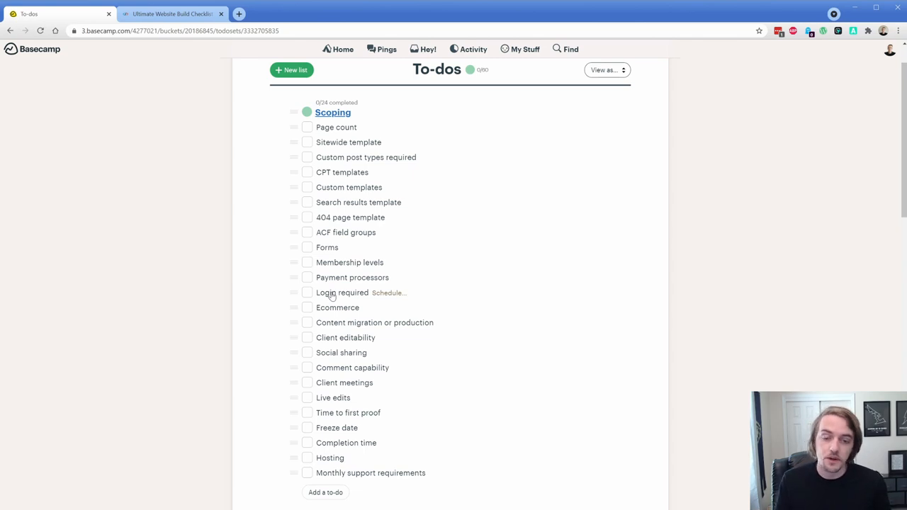
mouse_move(337, 307)
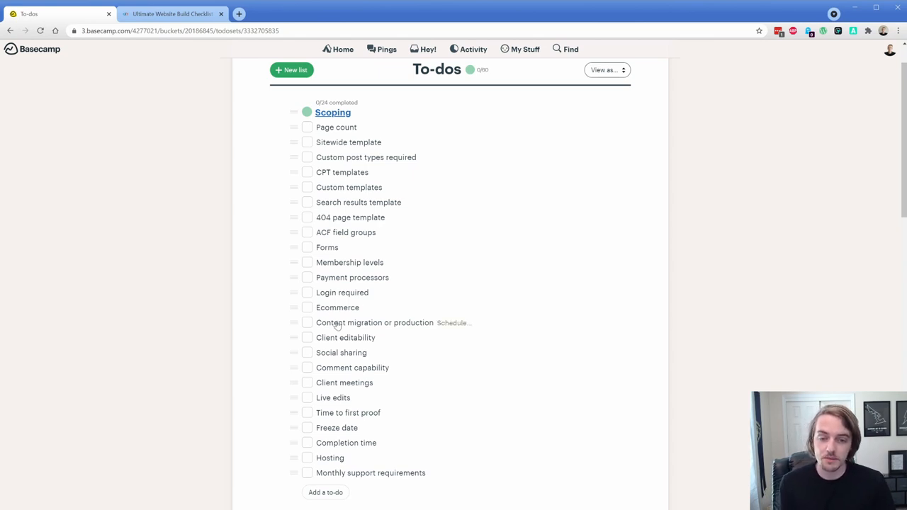
mouse_move(337, 337)
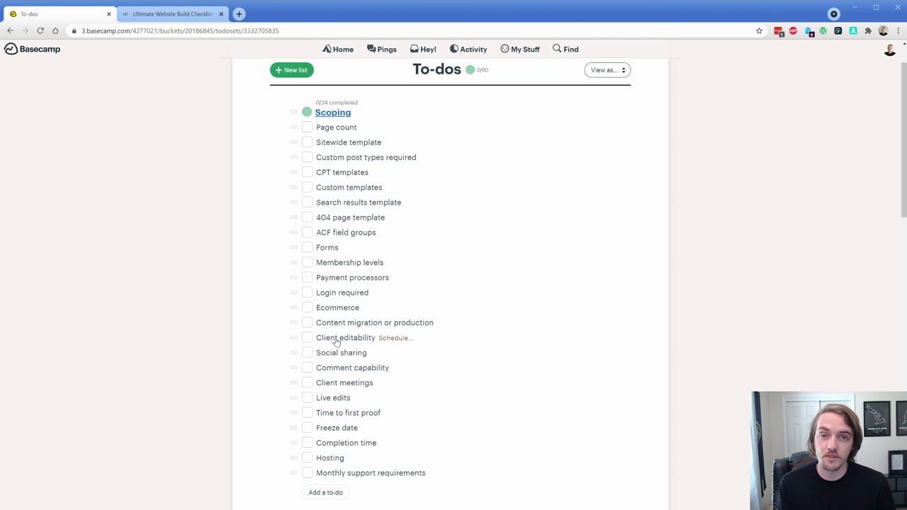
mouse_move(263, 298)
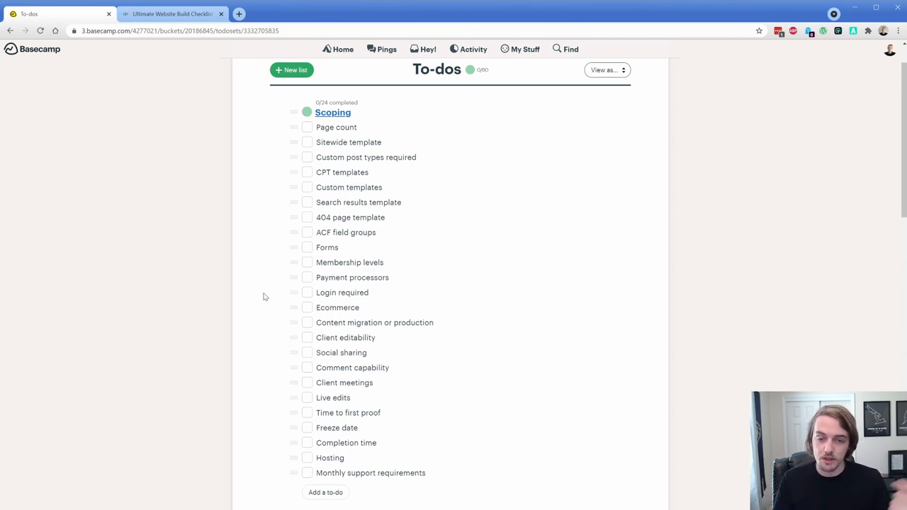
mouse_move(315, 363)
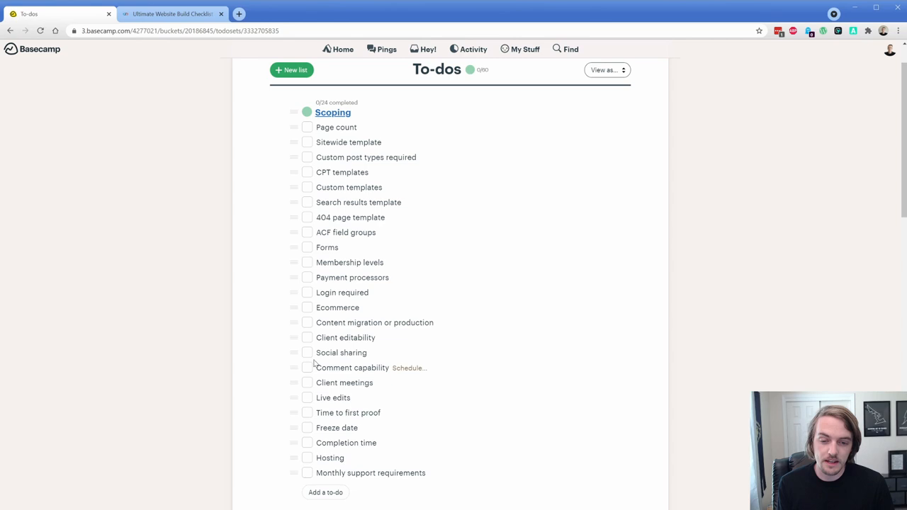
mouse_move(267, 336)
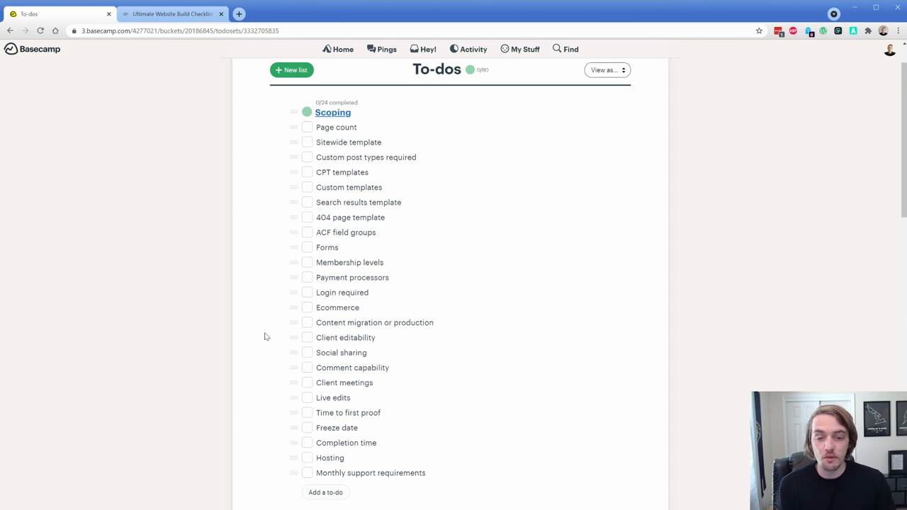
mouse_move(333, 386)
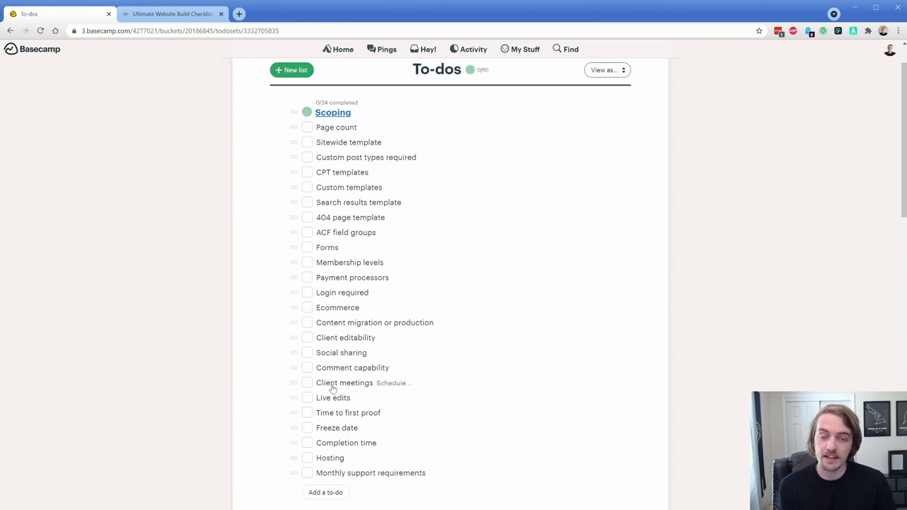
mouse_move(248, 363)
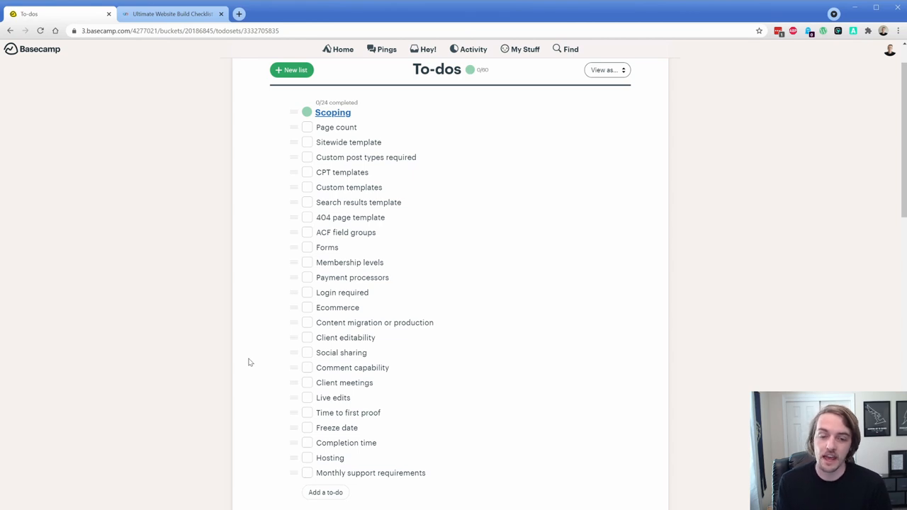
mouse_move(332, 382)
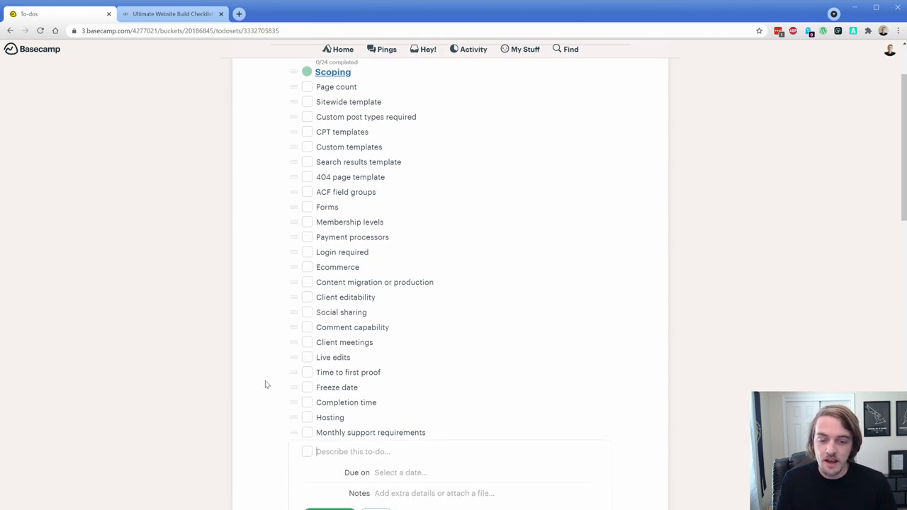
Add 'Support hours after launch' to Scoping, move it just after Client meetings, and close the form.
scroll(down, 3)
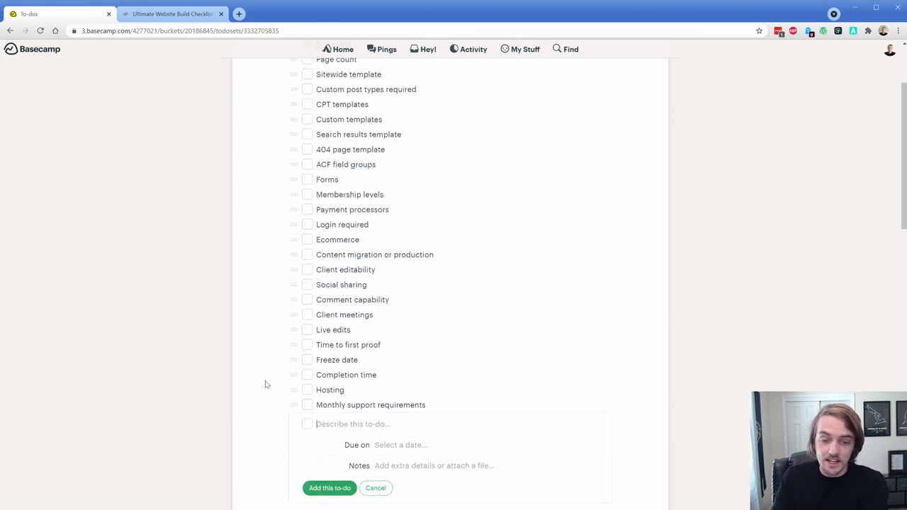
text(Support hours af)
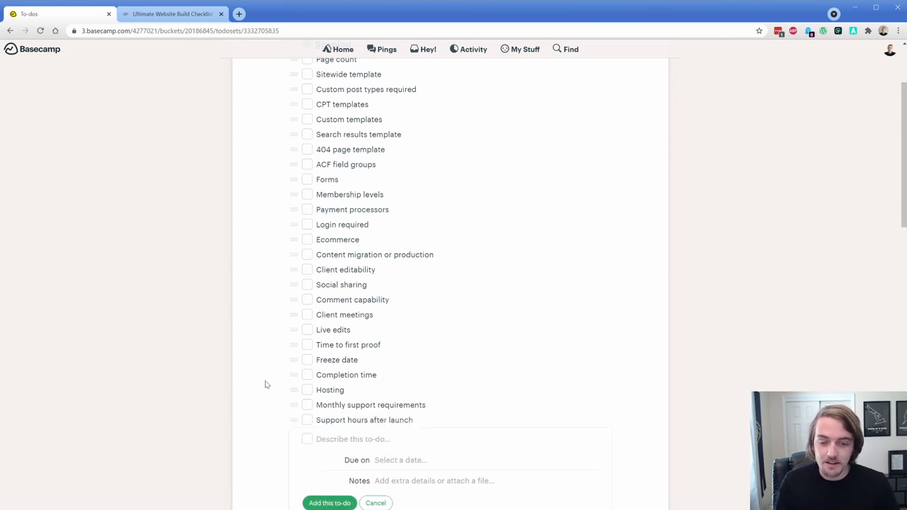
drag(293, 419, 293, 328)
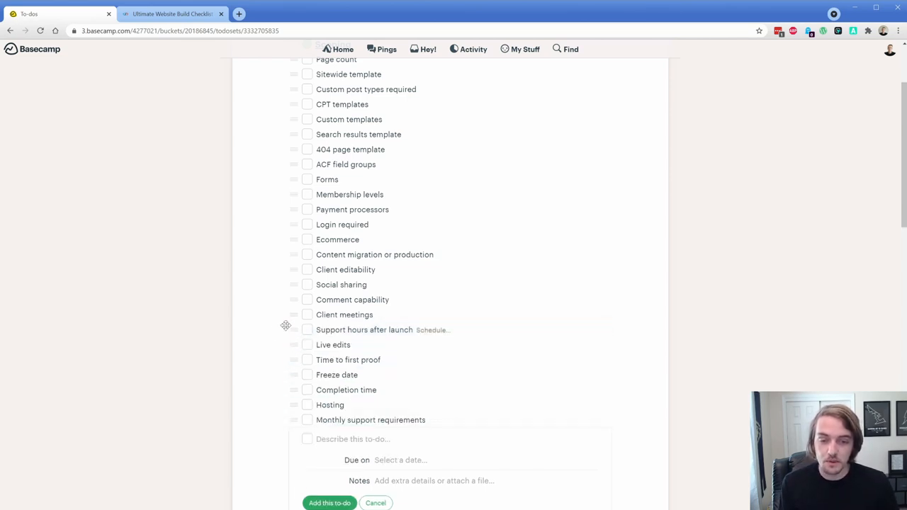
click(375, 502)
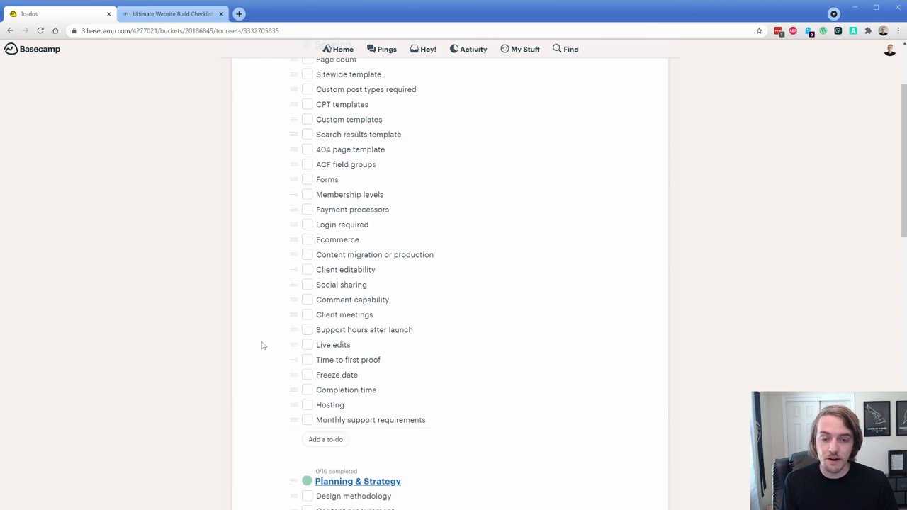
scroll(up, 3)
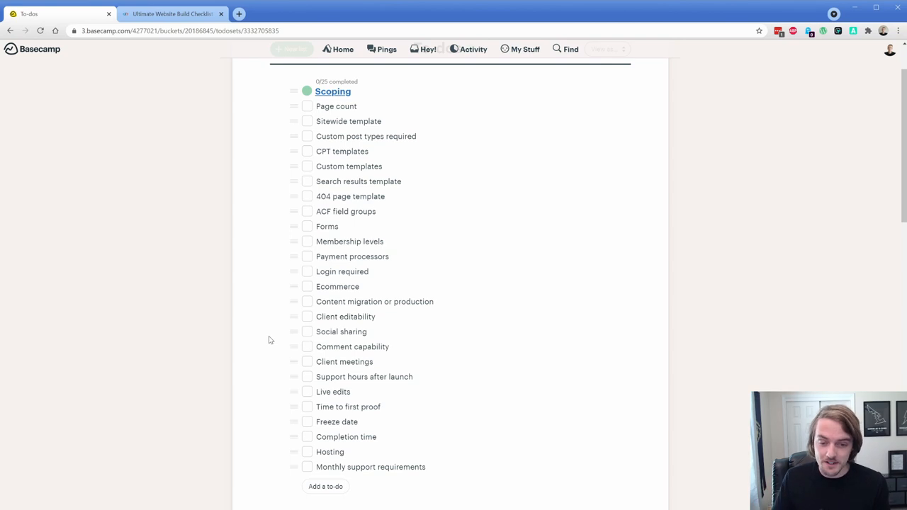
mouse_move(260, 317)
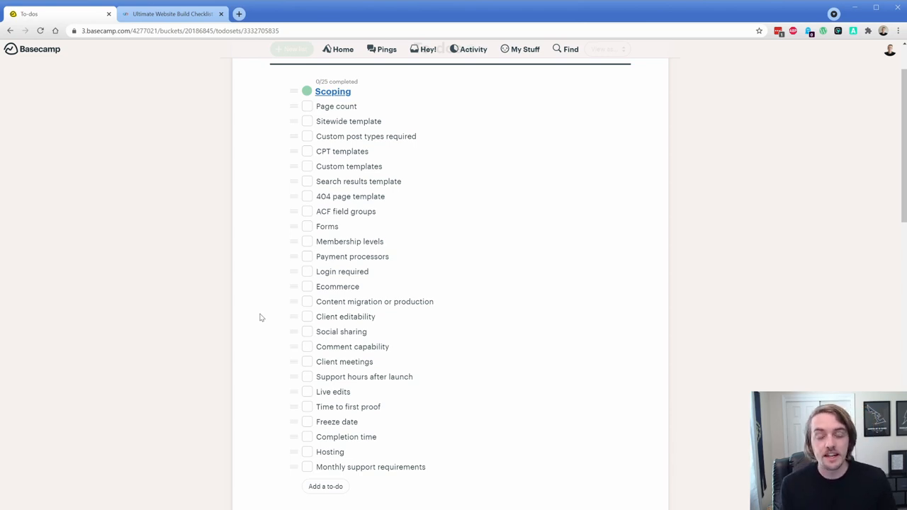
mouse_move(252, 320)
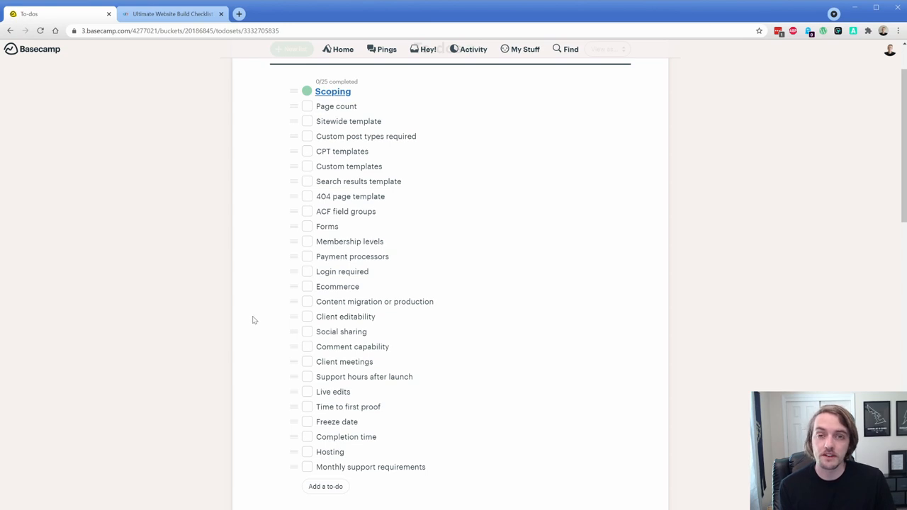
mouse_move(264, 318)
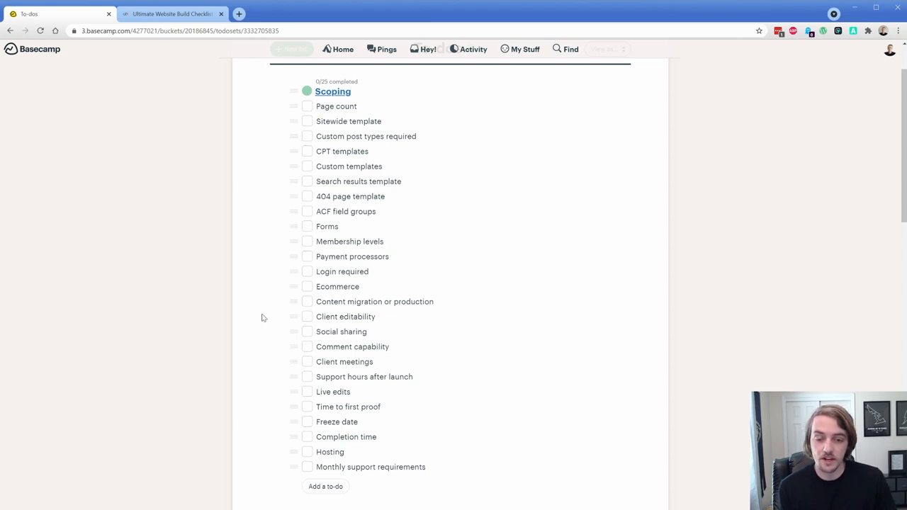
scroll(down, 3)
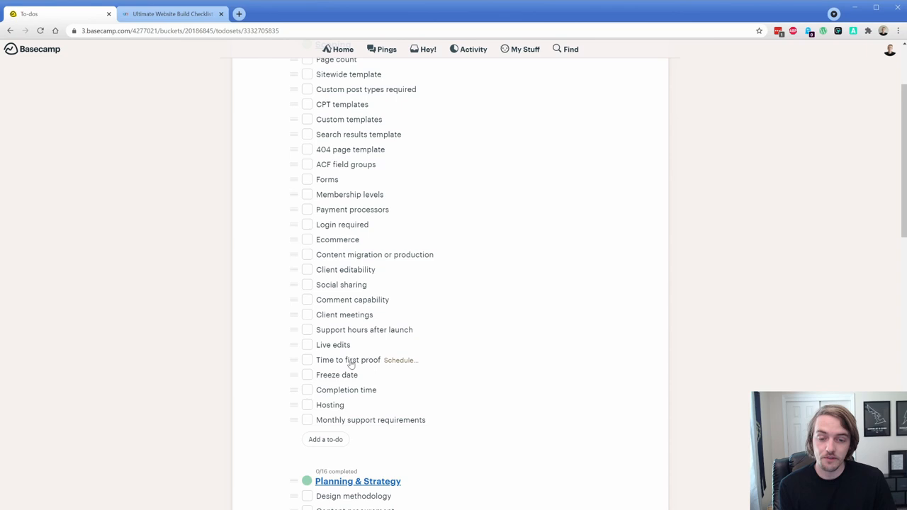
mouse_move(266, 329)
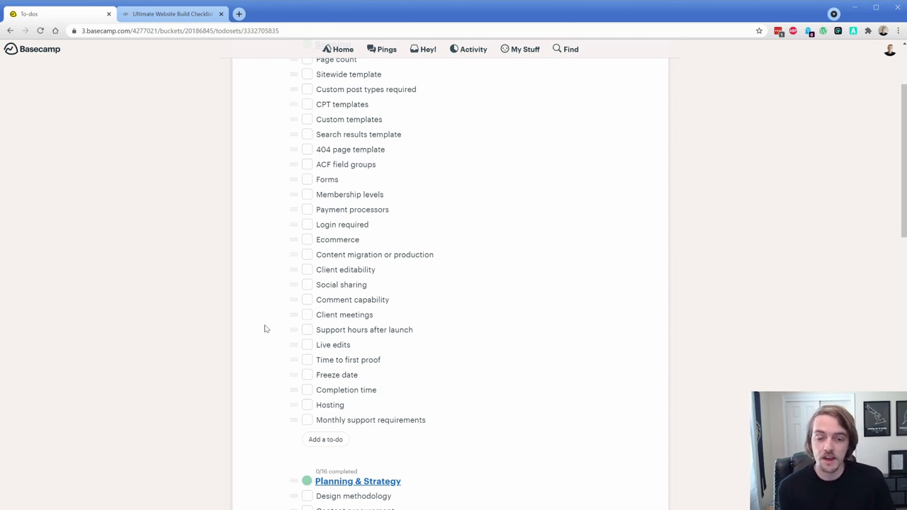
mouse_move(257, 272)
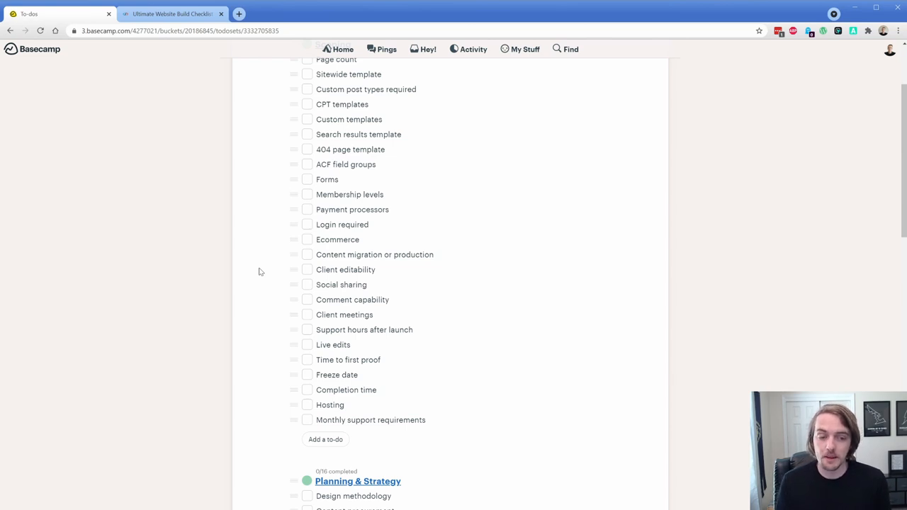
scroll(up, 3)
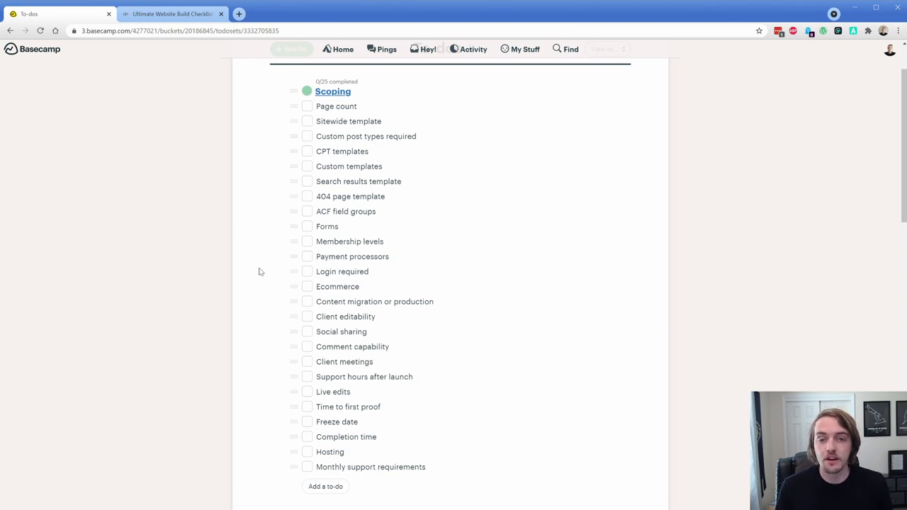
mouse_move(269, 221)
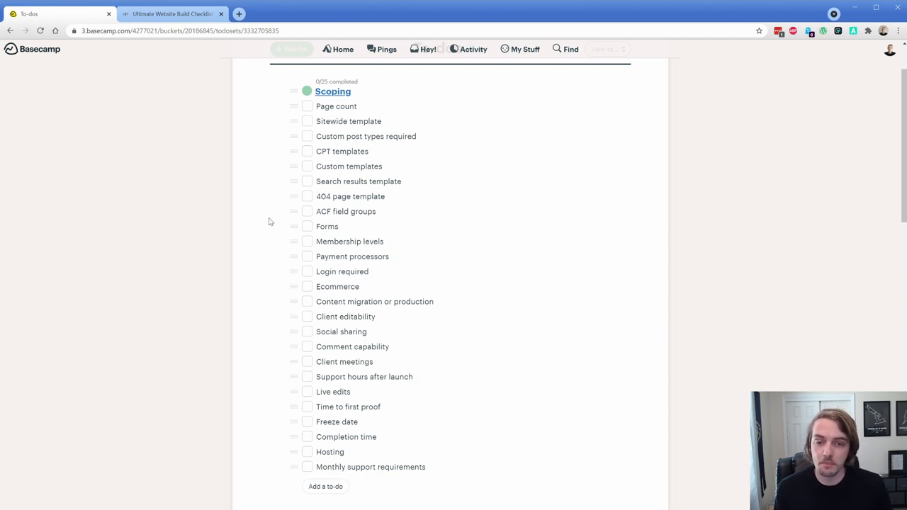
scroll(down, 3)
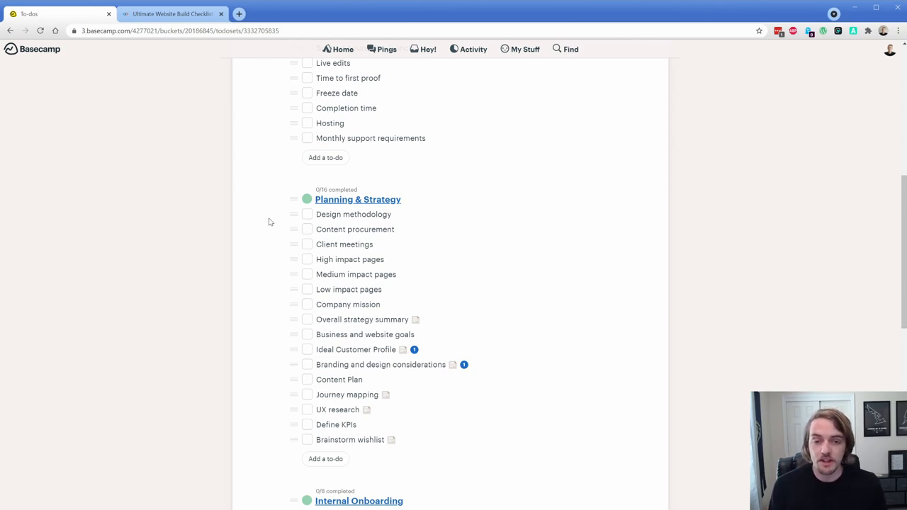
mouse_move(244, 236)
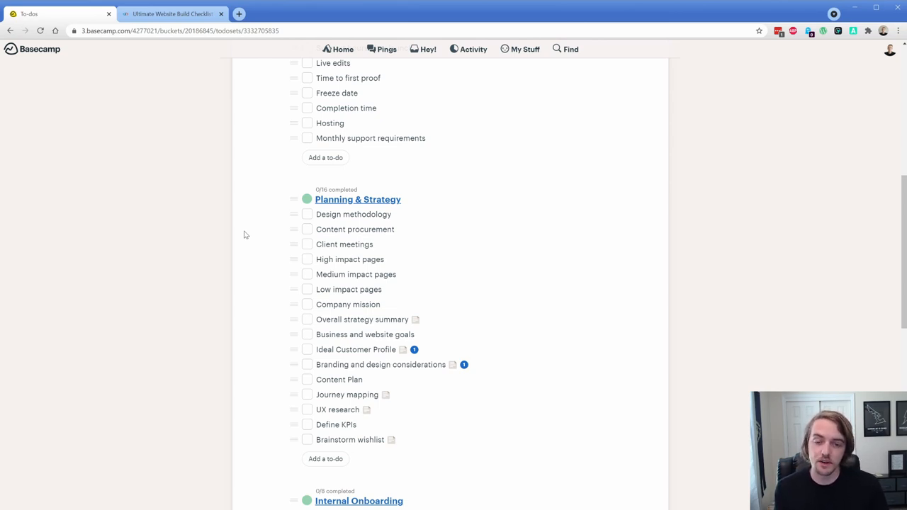
mouse_move(347, 259)
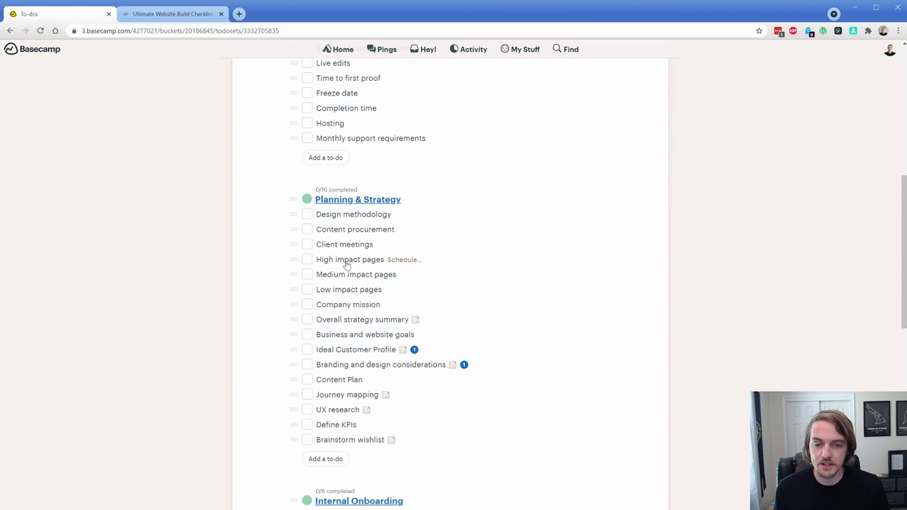
mouse_move(269, 297)
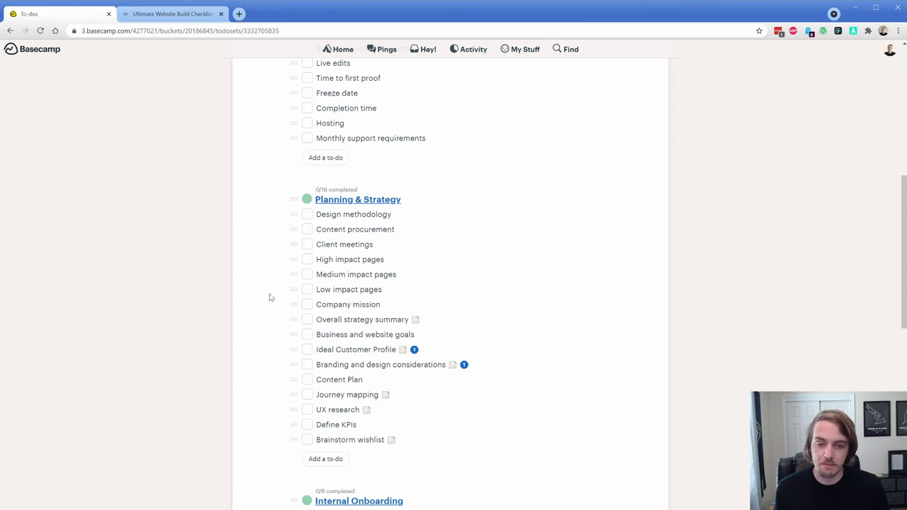
mouse_move(277, 329)
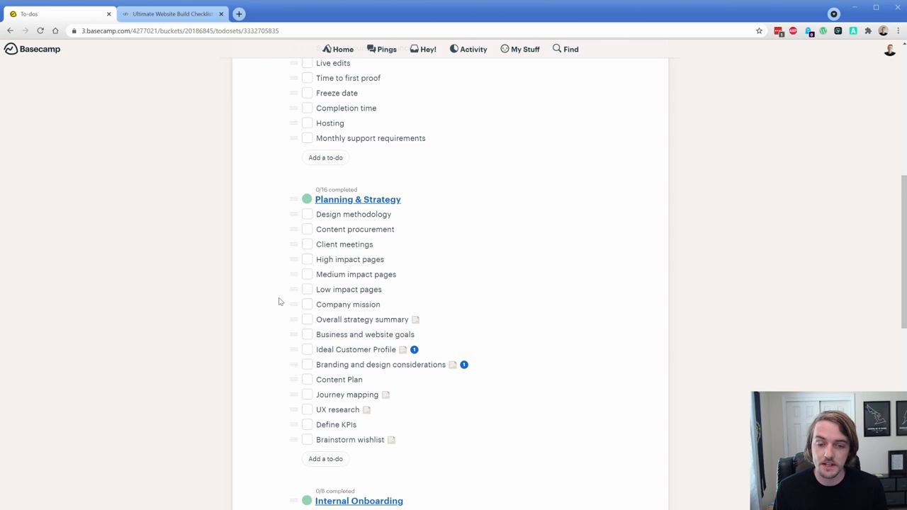
mouse_move(337, 259)
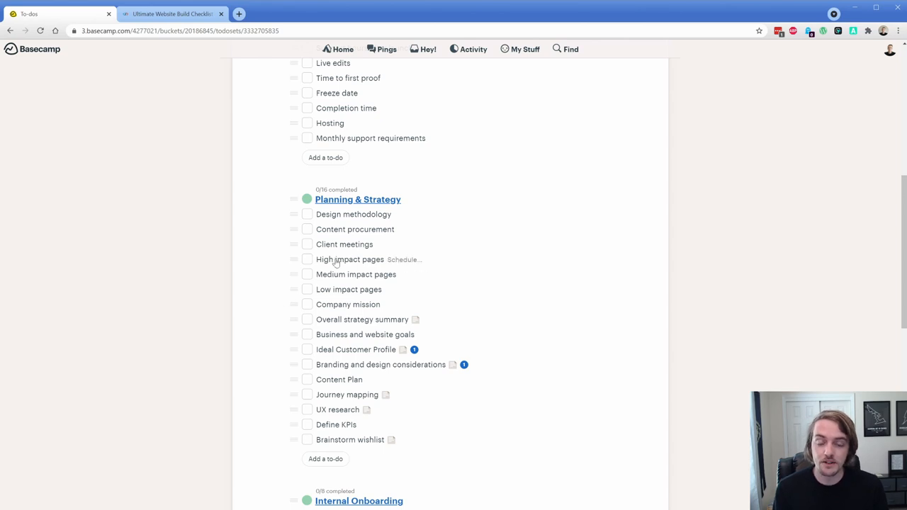
mouse_move(263, 244)
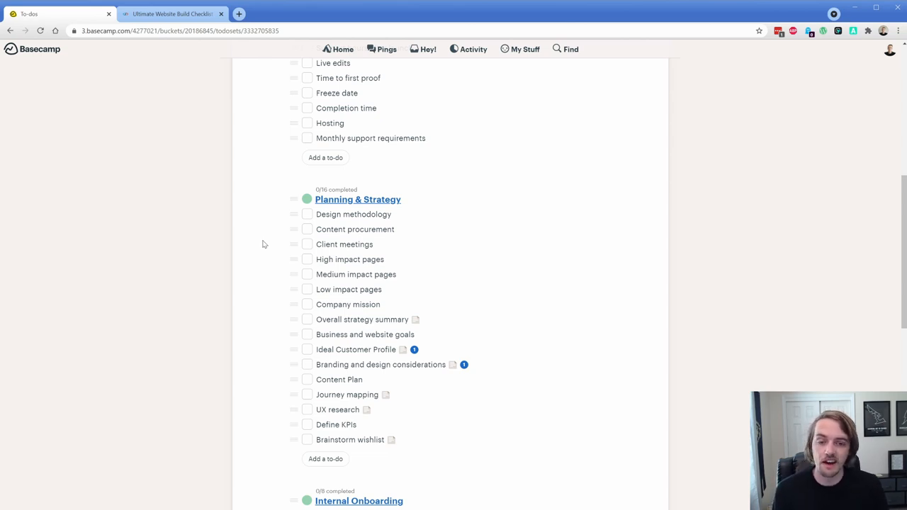
mouse_move(347, 274)
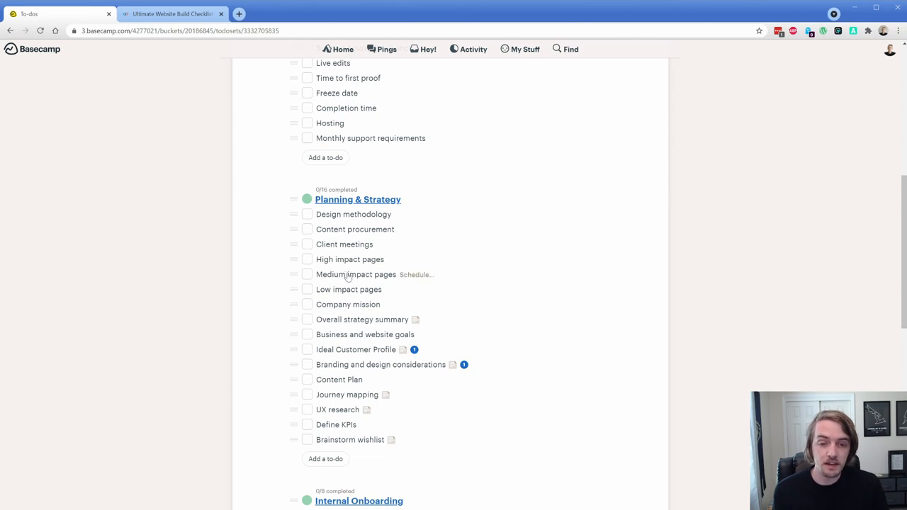
mouse_move(258, 265)
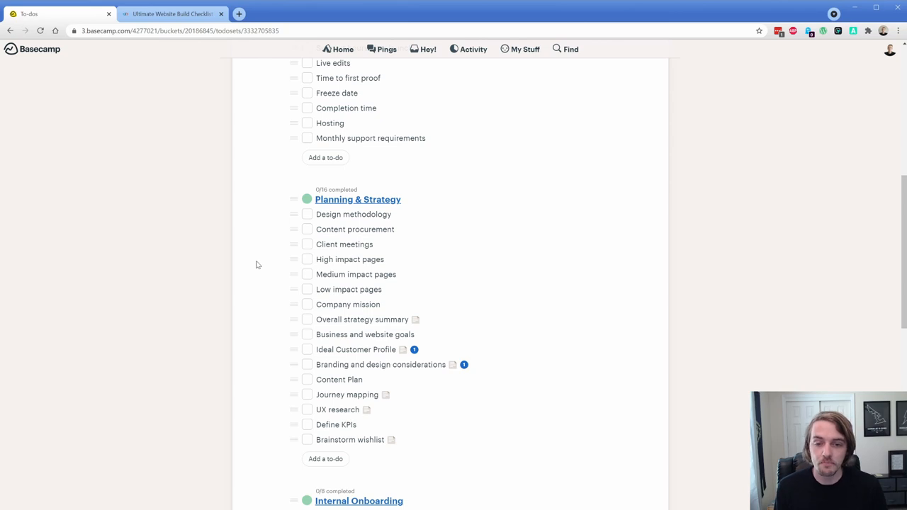
mouse_move(263, 278)
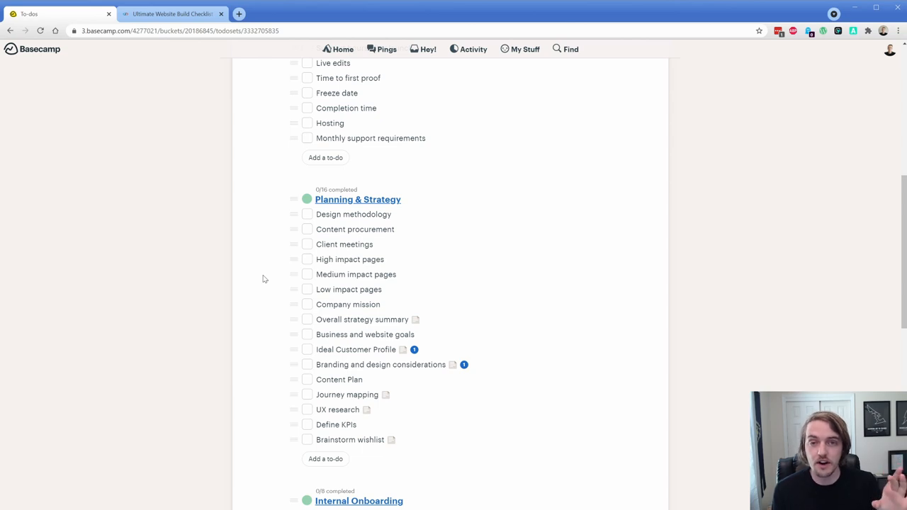
mouse_move(313, 275)
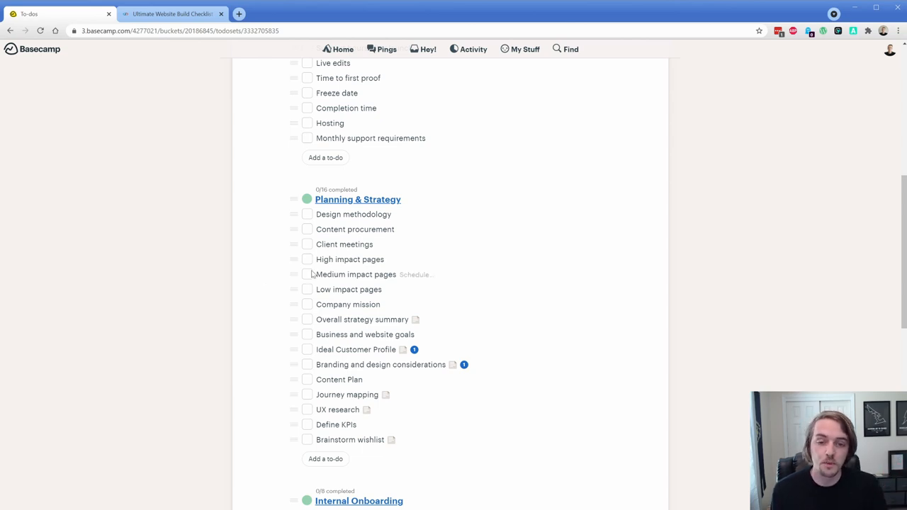
mouse_move(266, 269)
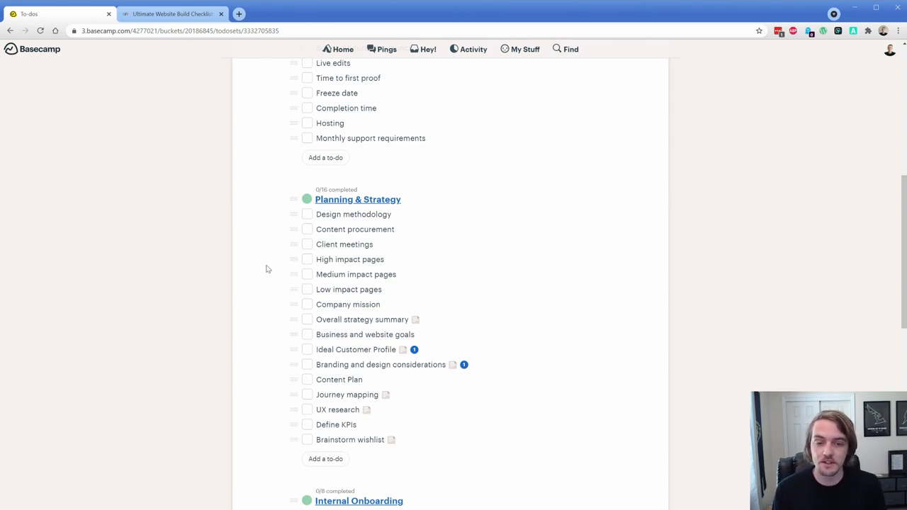
mouse_move(350, 260)
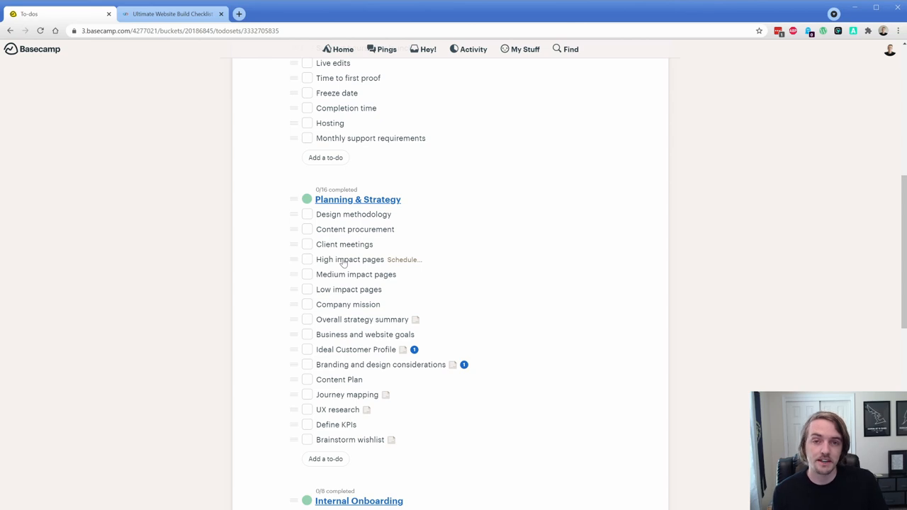
mouse_move(342, 275)
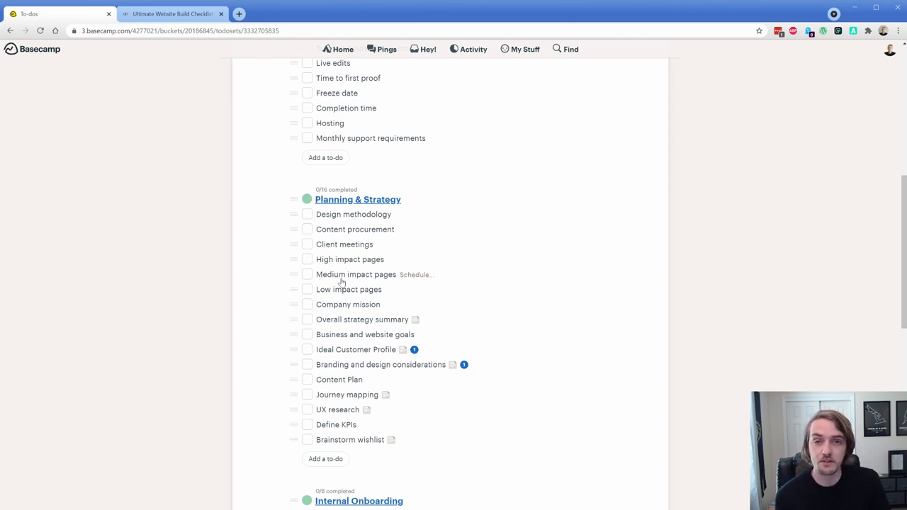
mouse_move(297, 286)
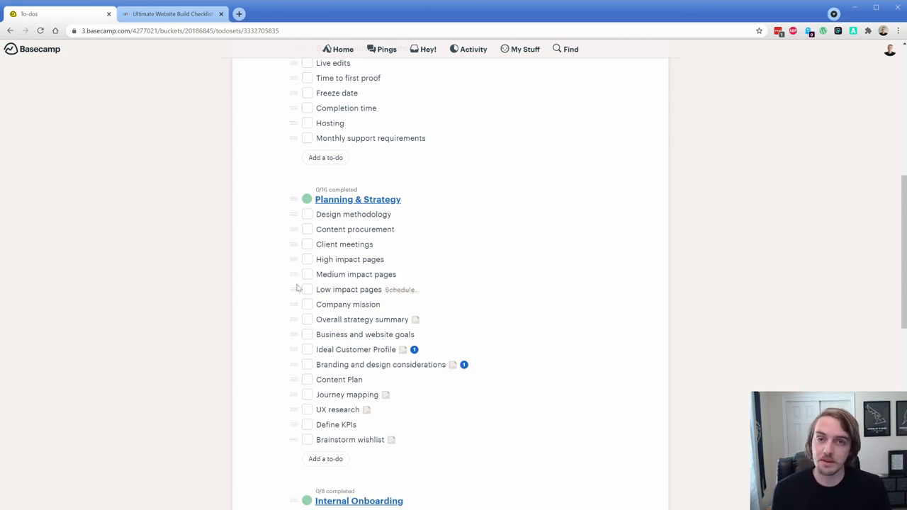
mouse_move(314, 296)
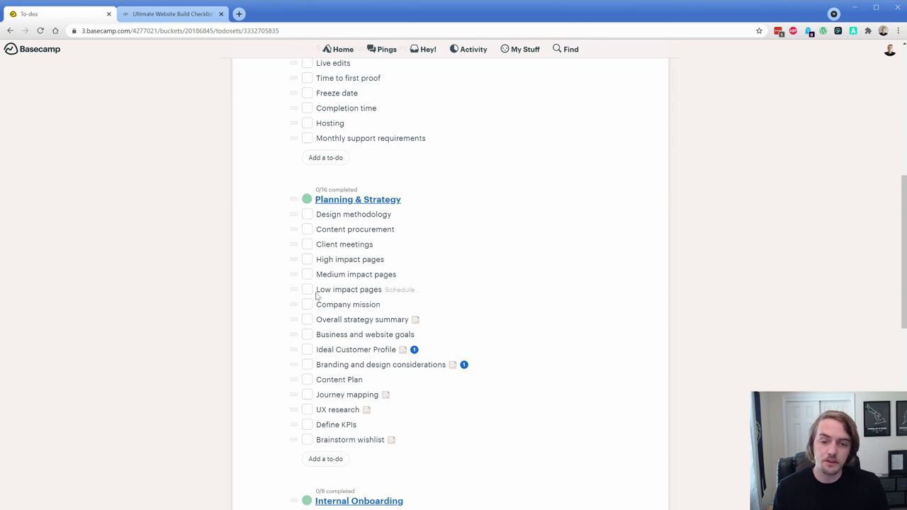
mouse_move(360, 335)
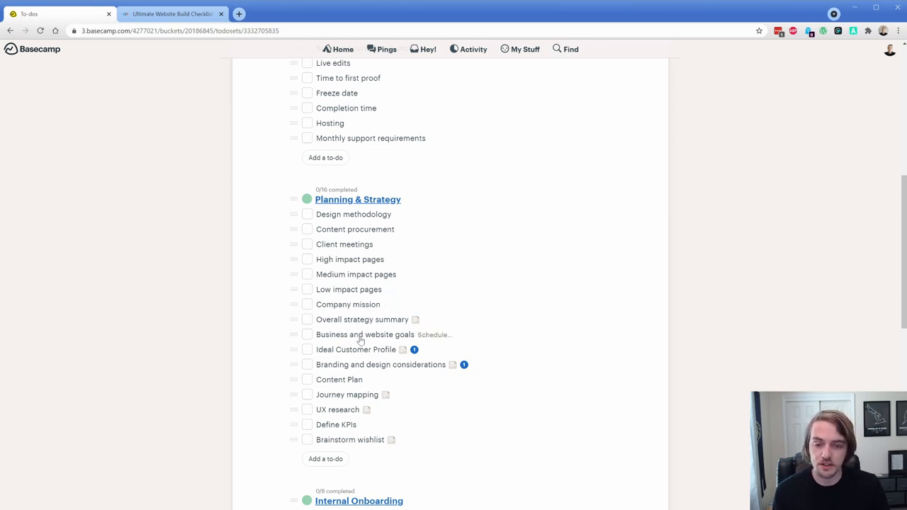
mouse_move(366, 357)
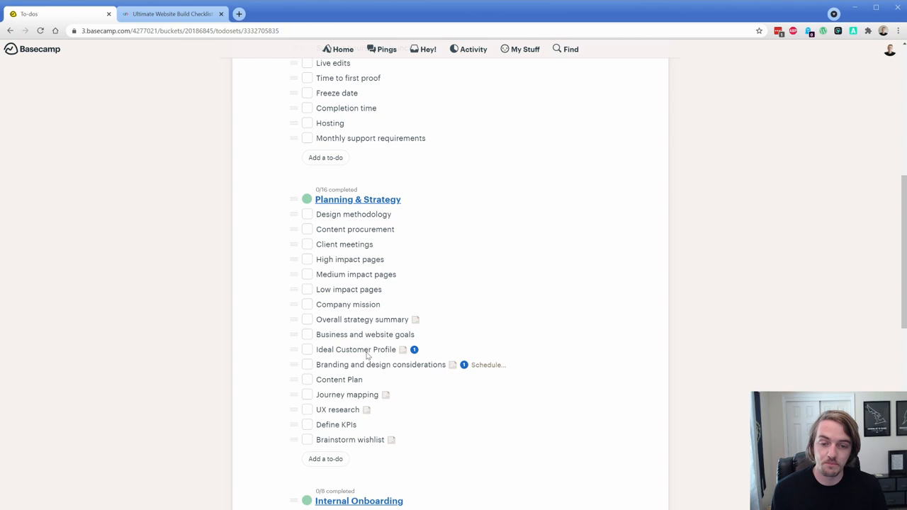
mouse_move(278, 306)
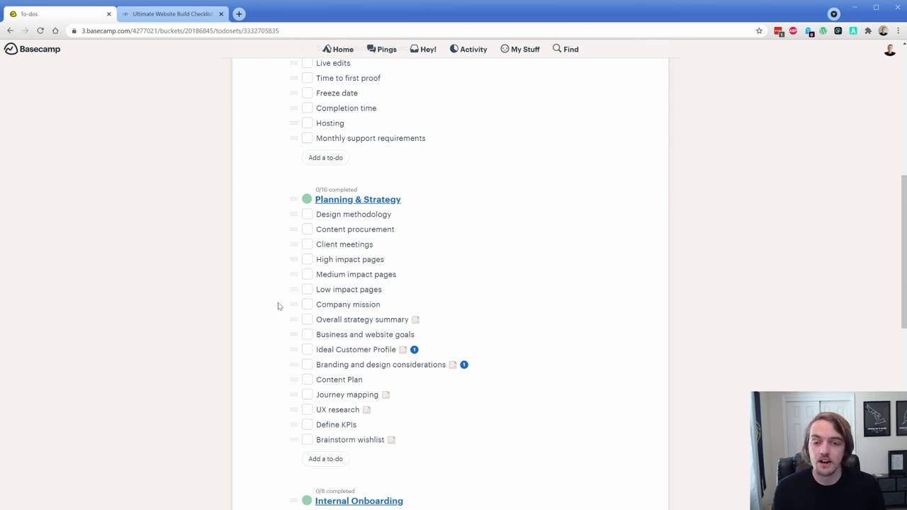
mouse_move(342, 340)
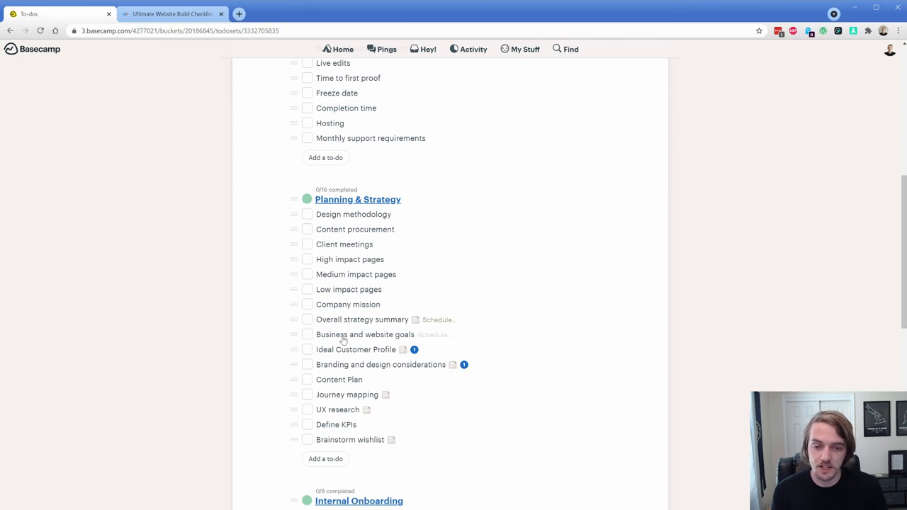
mouse_move(268, 349)
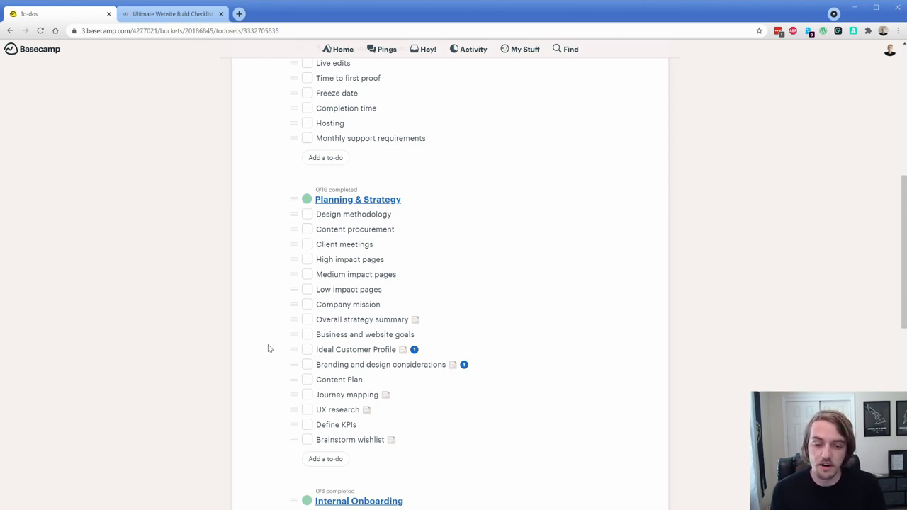
mouse_move(368, 368)
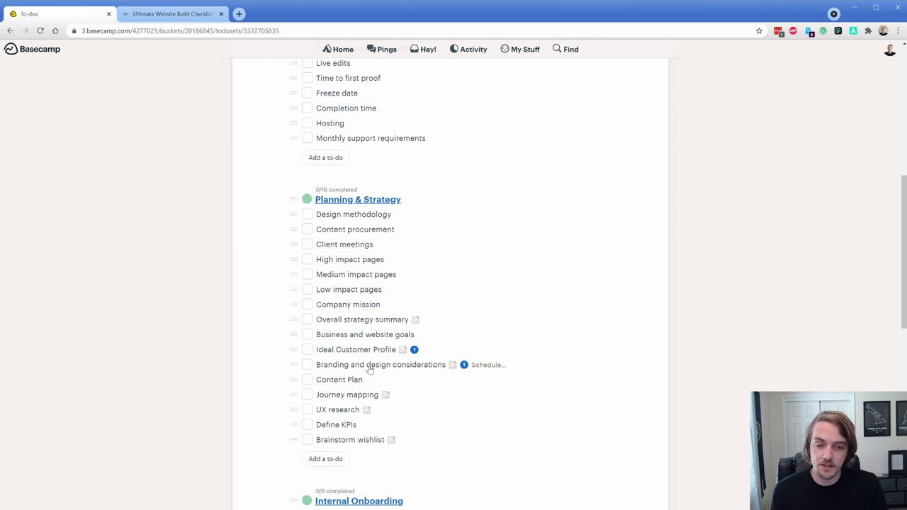
mouse_move(268, 334)
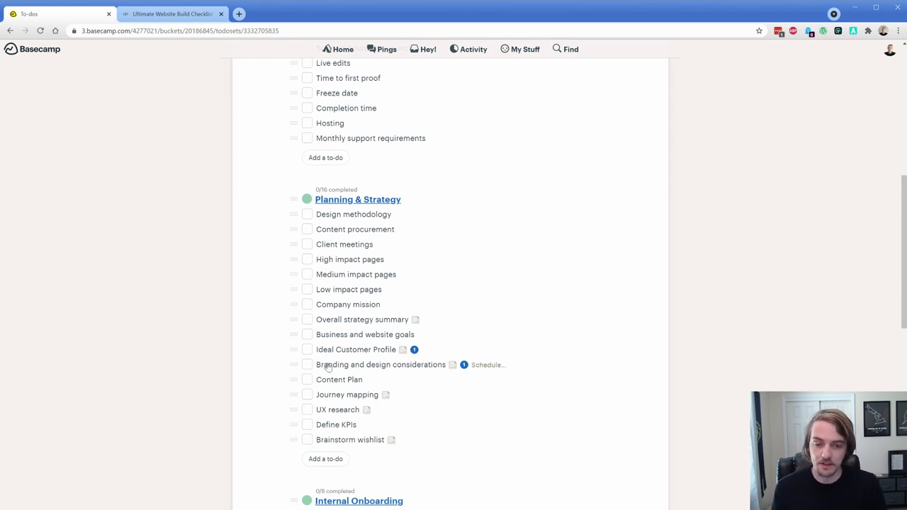
scroll(down, 3)
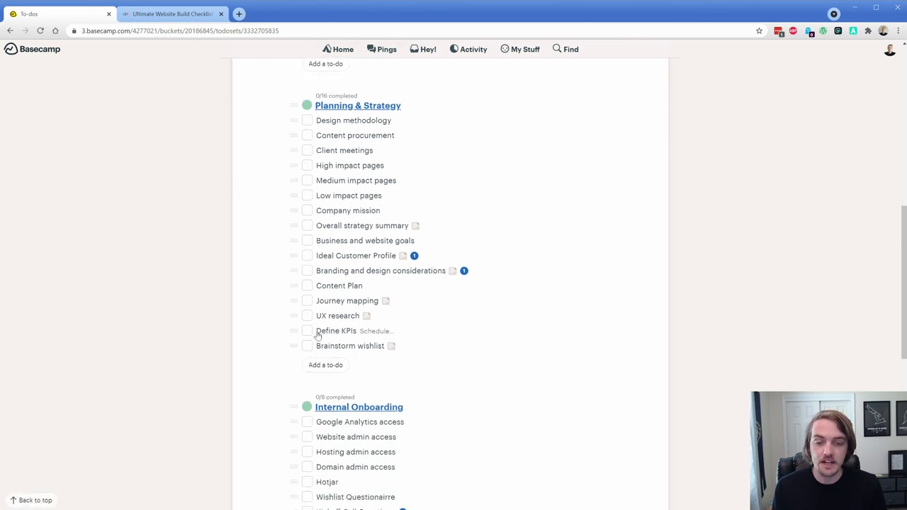
mouse_move(270, 317)
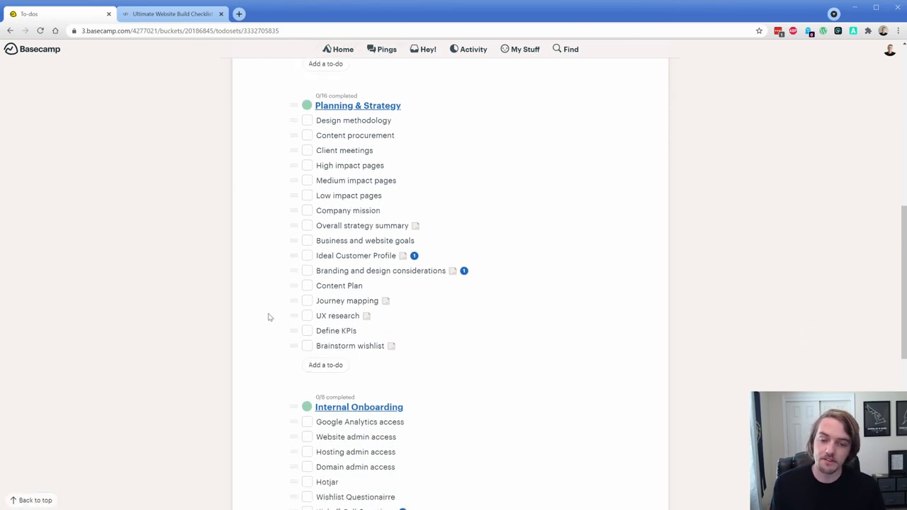
mouse_move(284, 322)
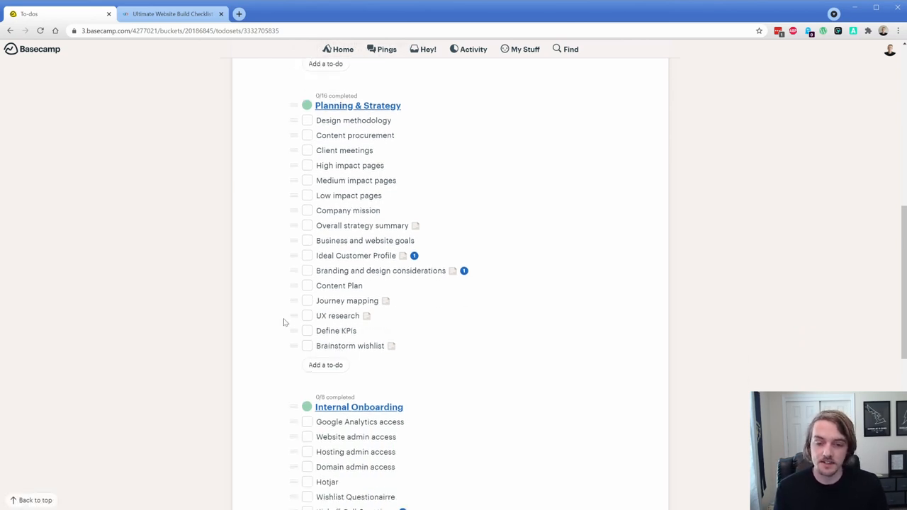
mouse_move(248, 279)
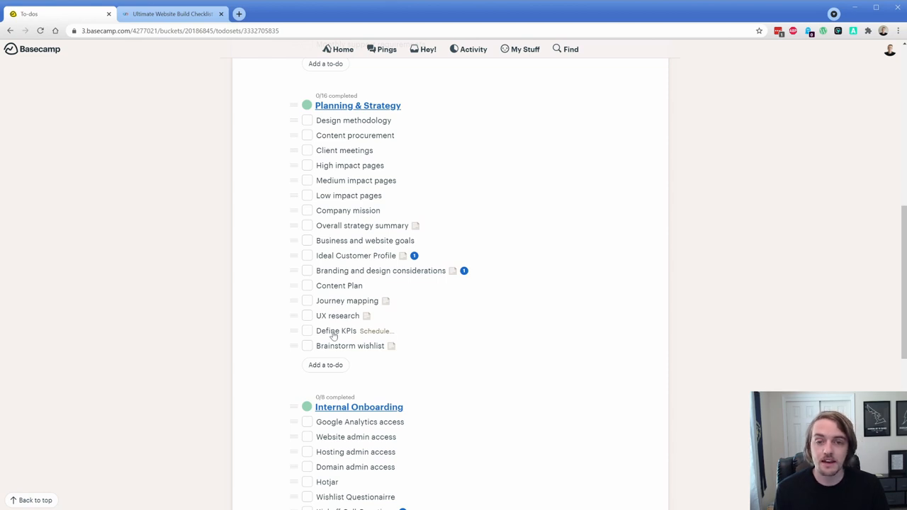
mouse_move(270, 230)
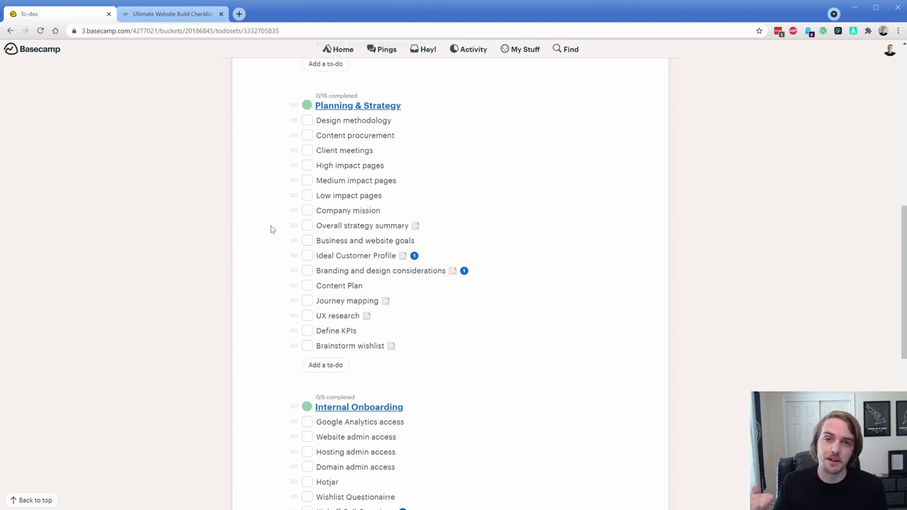
scroll(down, 3)
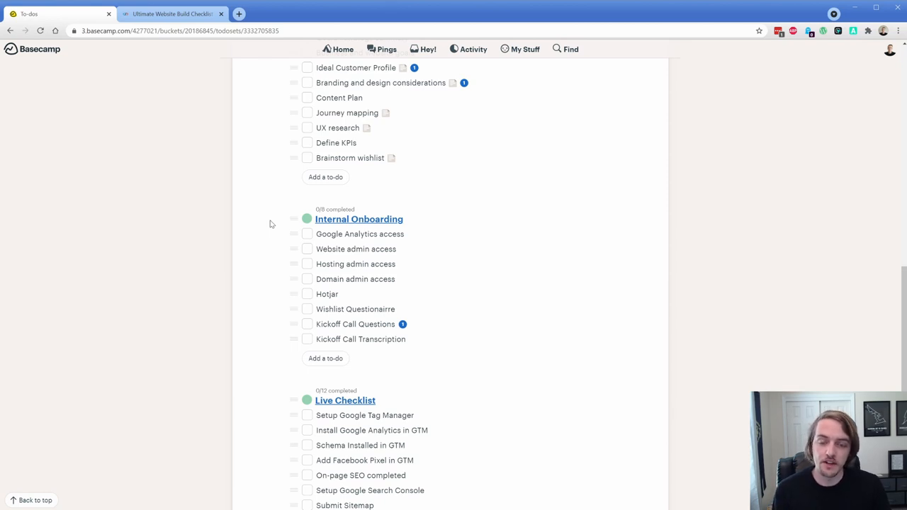
mouse_move(276, 271)
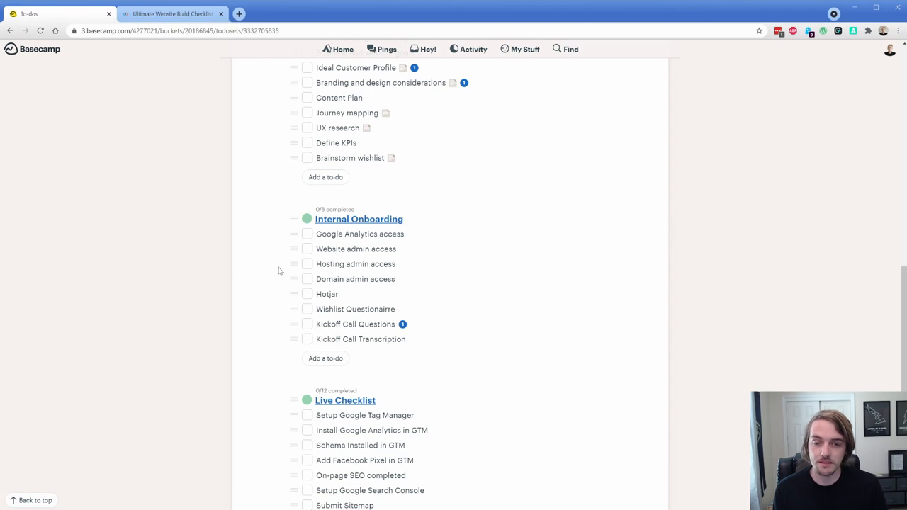
mouse_move(361, 339)
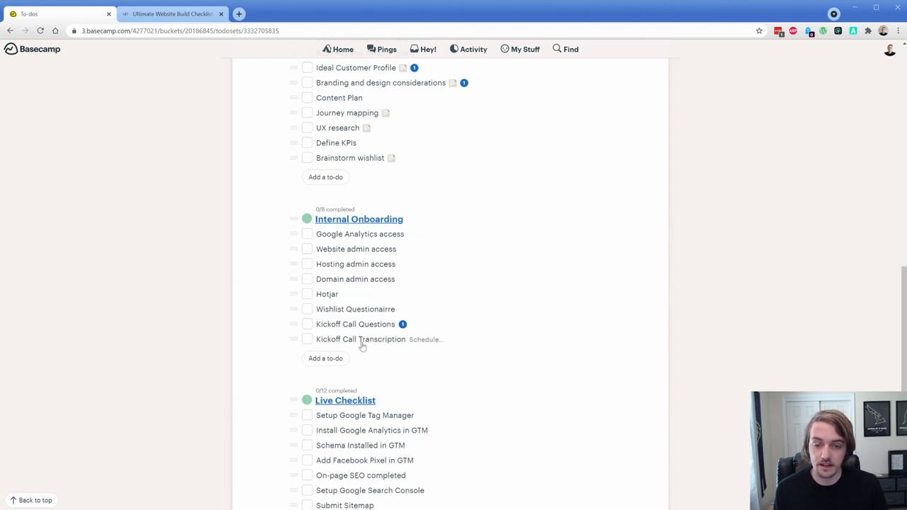
mouse_move(356, 323)
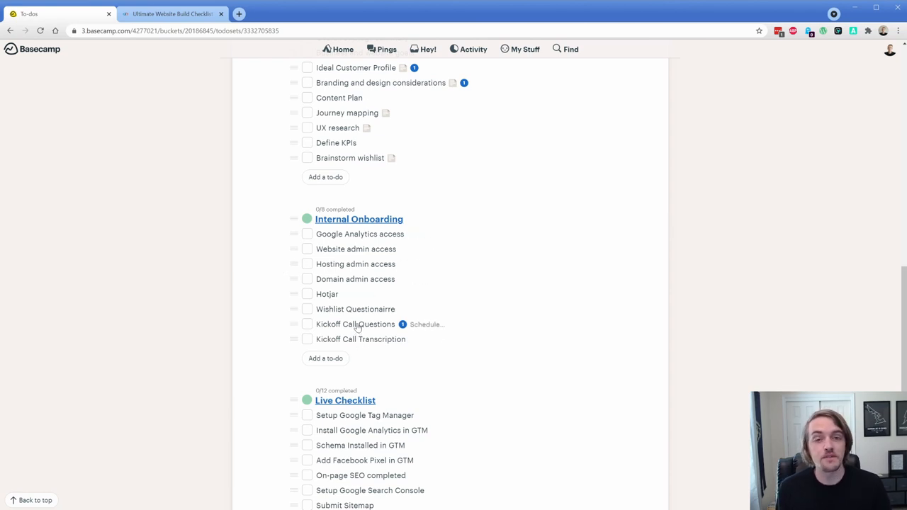
mouse_move(312, 297)
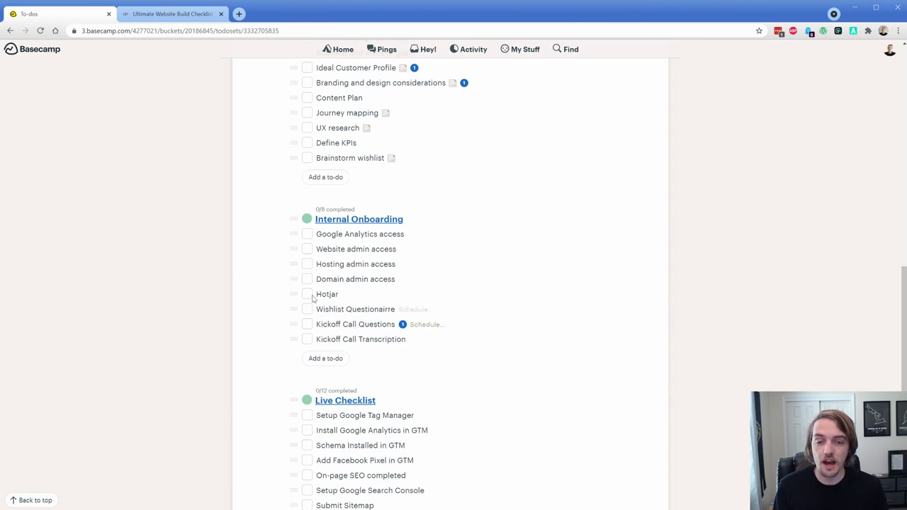
mouse_move(281, 273)
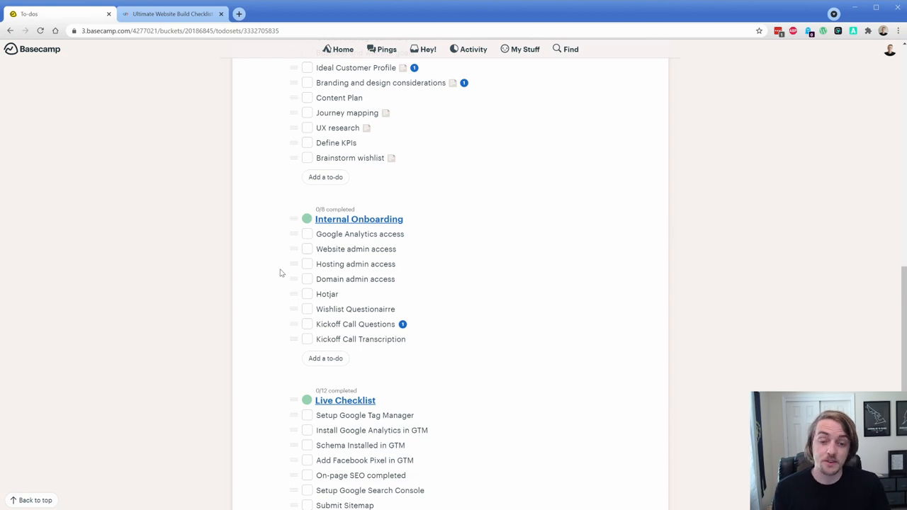
scroll(down, 3)
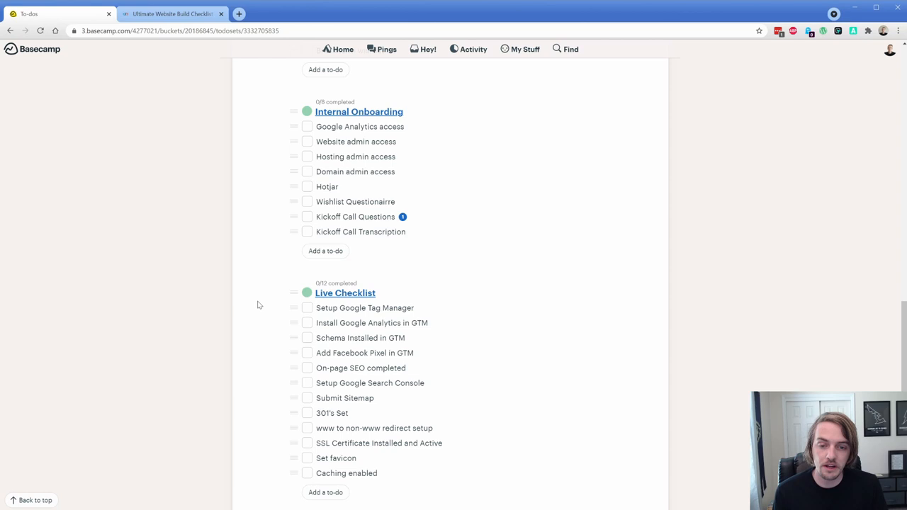
mouse_move(368, 313)
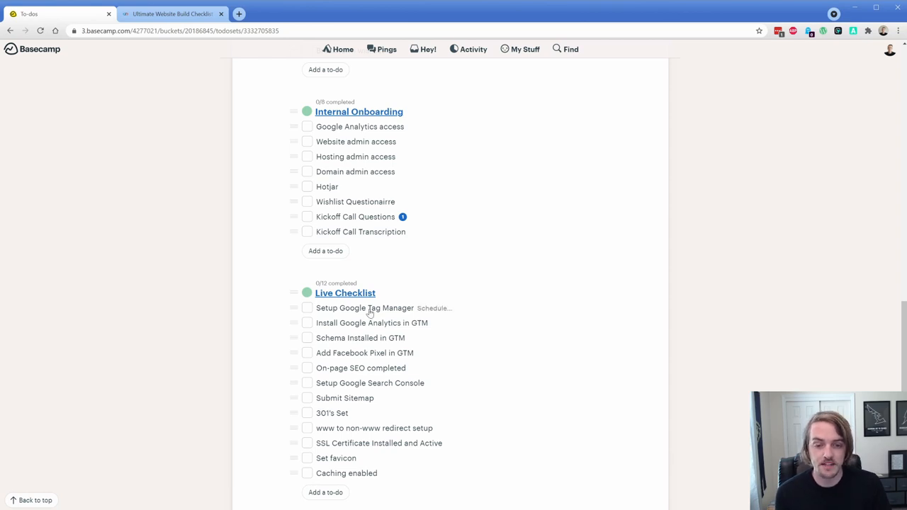
mouse_move(343, 337)
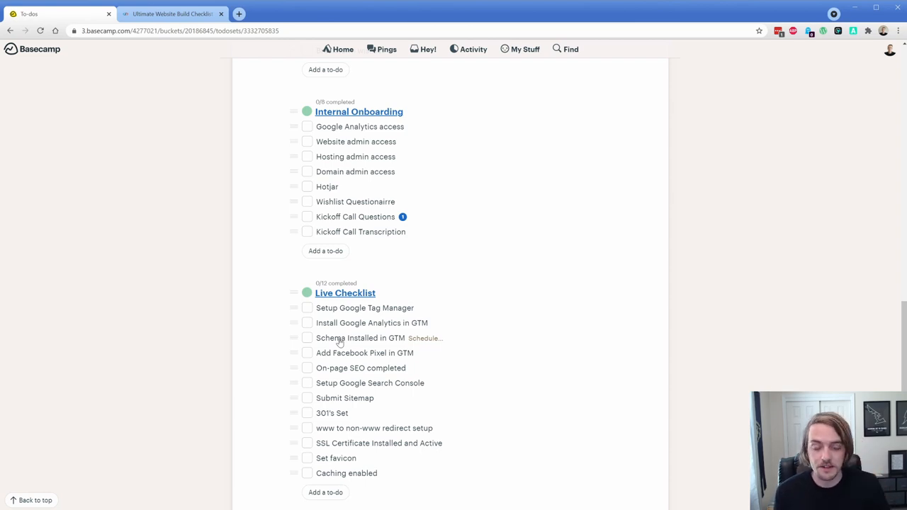
mouse_move(269, 315)
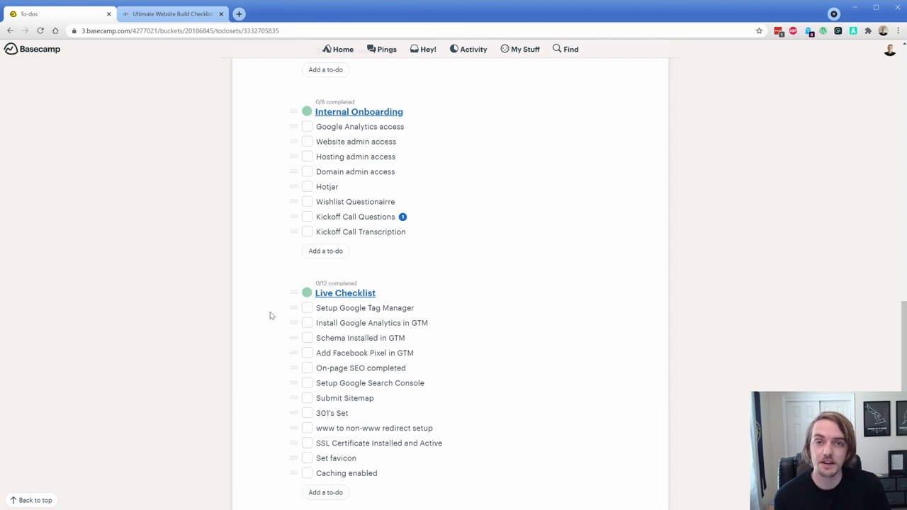
mouse_move(358, 383)
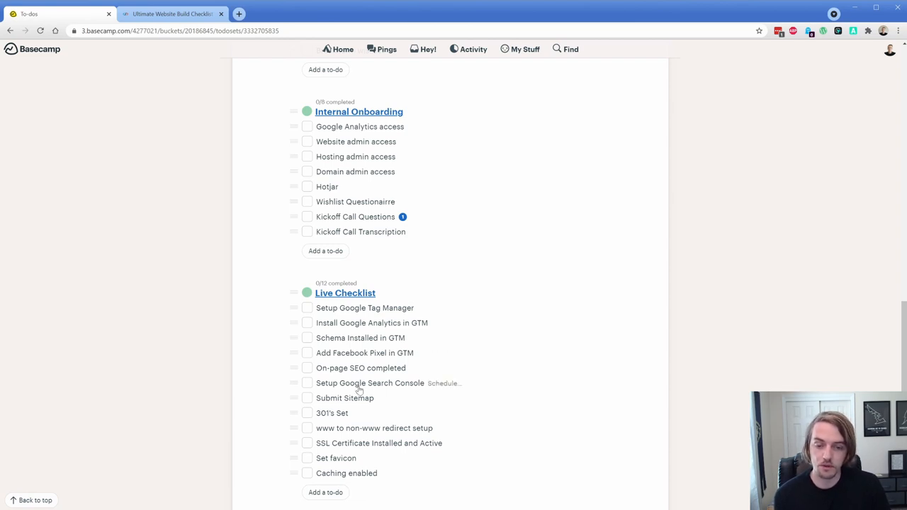
mouse_move(343, 402)
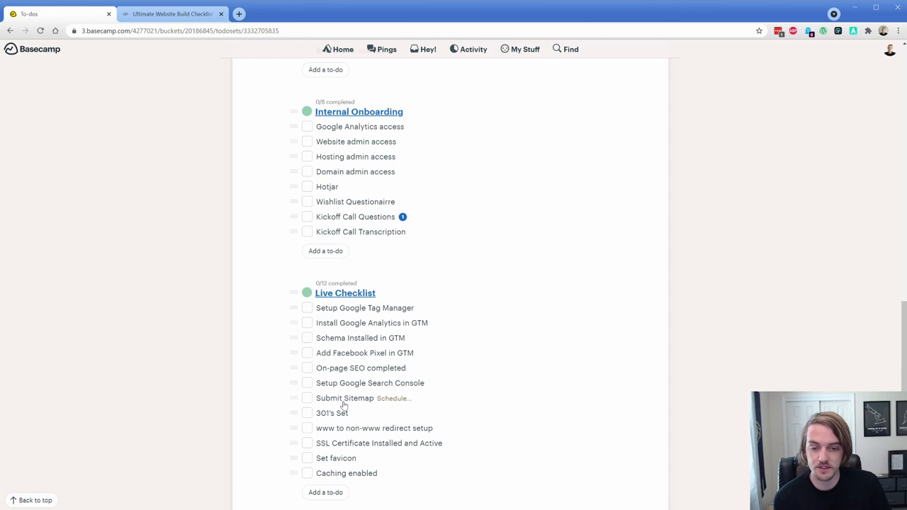
mouse_move(253, 344)
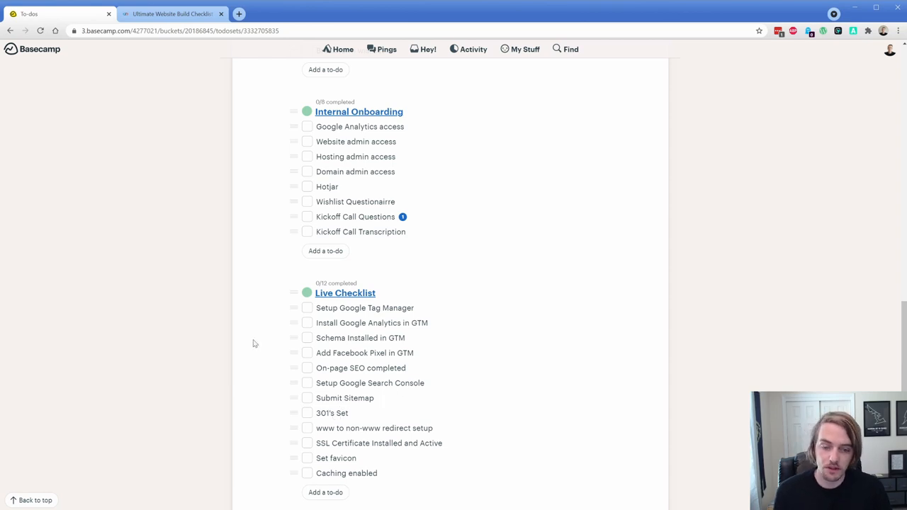
mouse_move(345, 428)
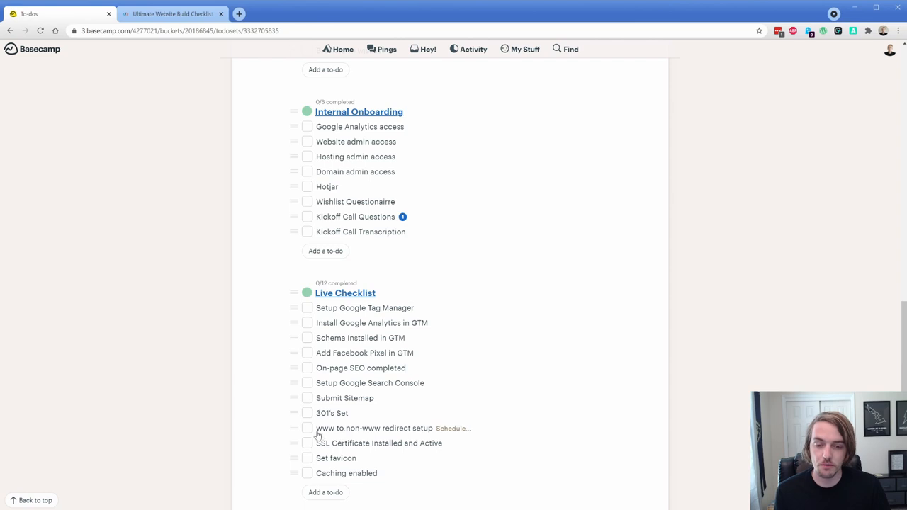
mouse_move(317, 337)
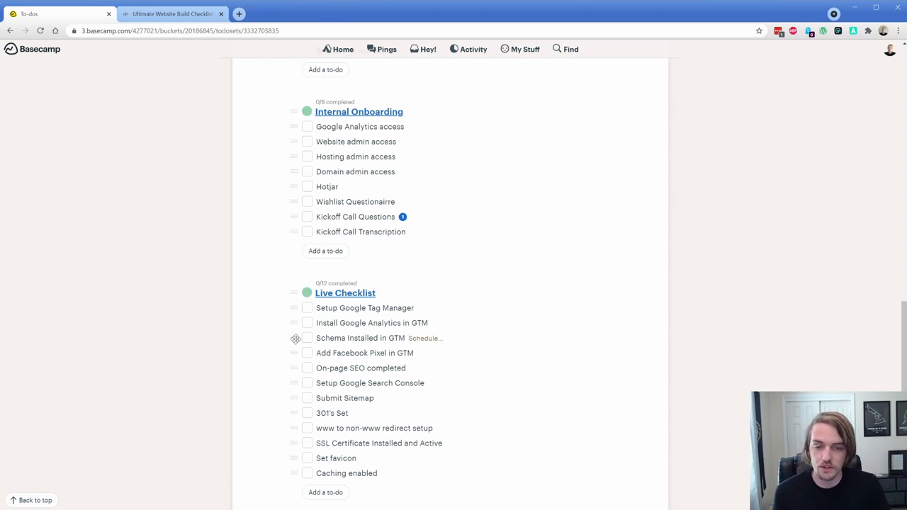
mouse_move(268, 323)
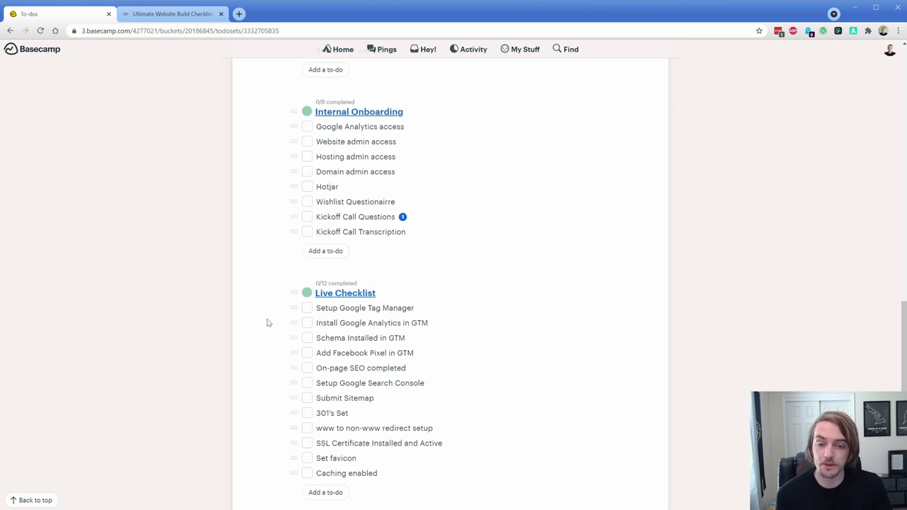
mouse_move(268, 306)
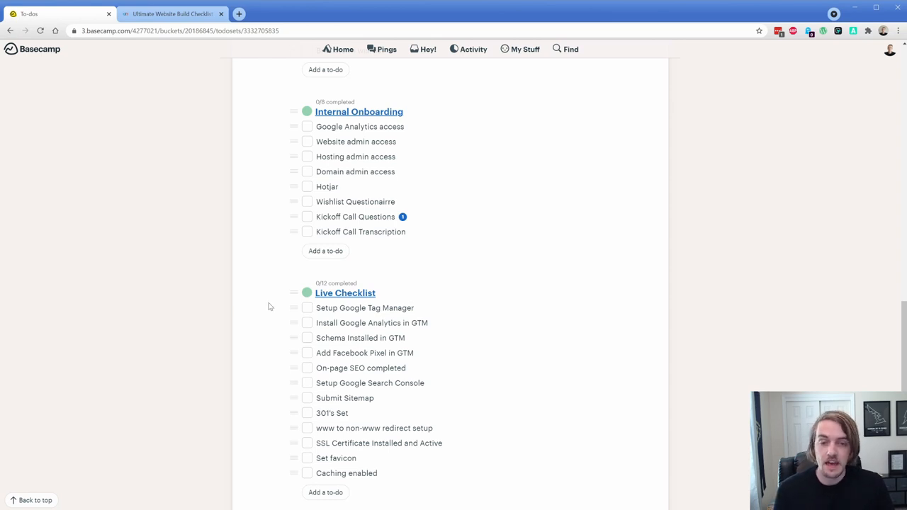
Locate Kickoff Call Questions in Internal Onboarding and bring up its kickoff-questions comment.
scroll(down, 3)
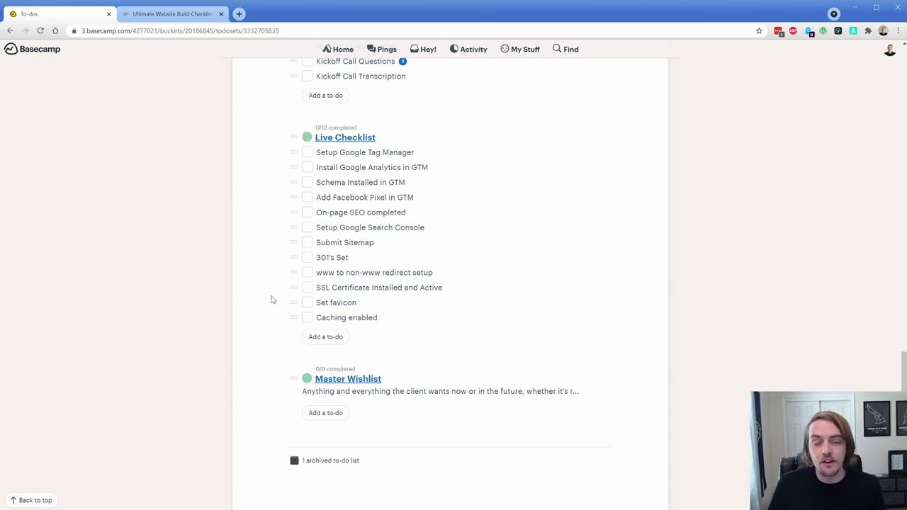
scroll(up, 3)
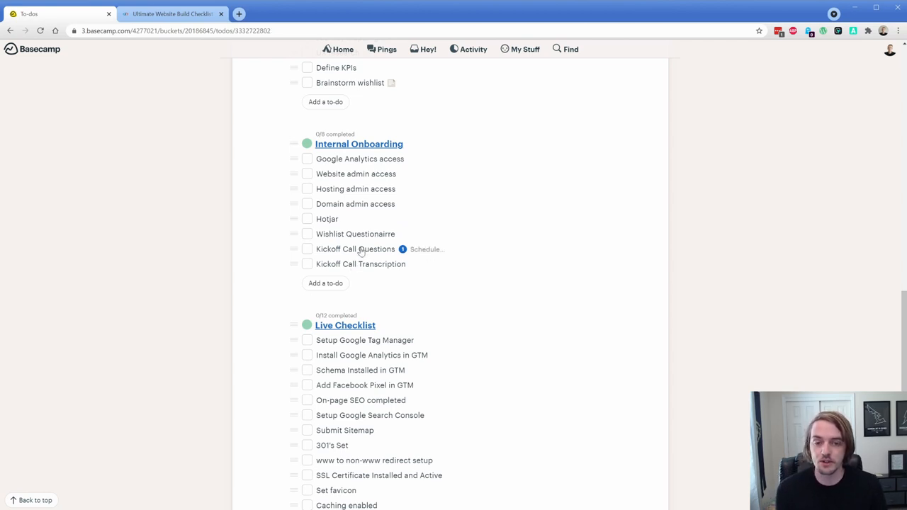
click(354, 249)
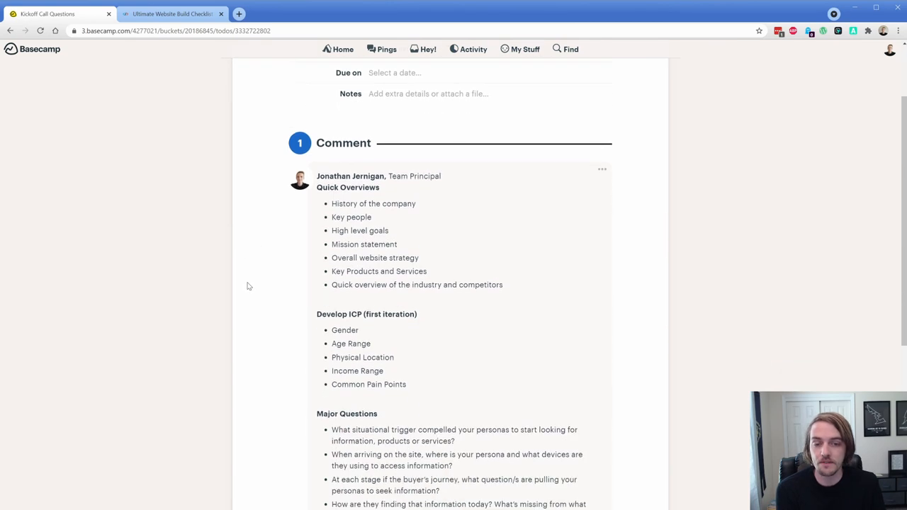
Review the kickoff comment's Website Goals and More Details, then switch to the Ultimate Website Build Checklist article.
scroll(down, 3)
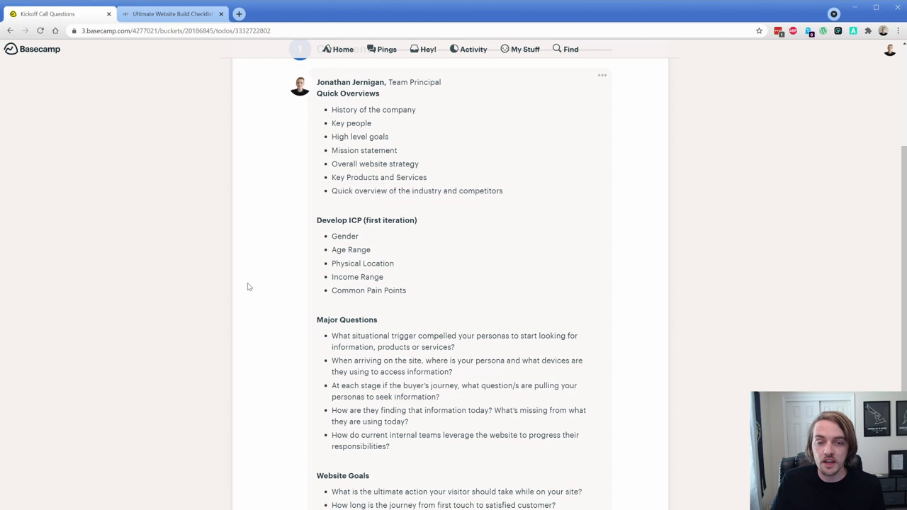
mouse_move(259, 271)
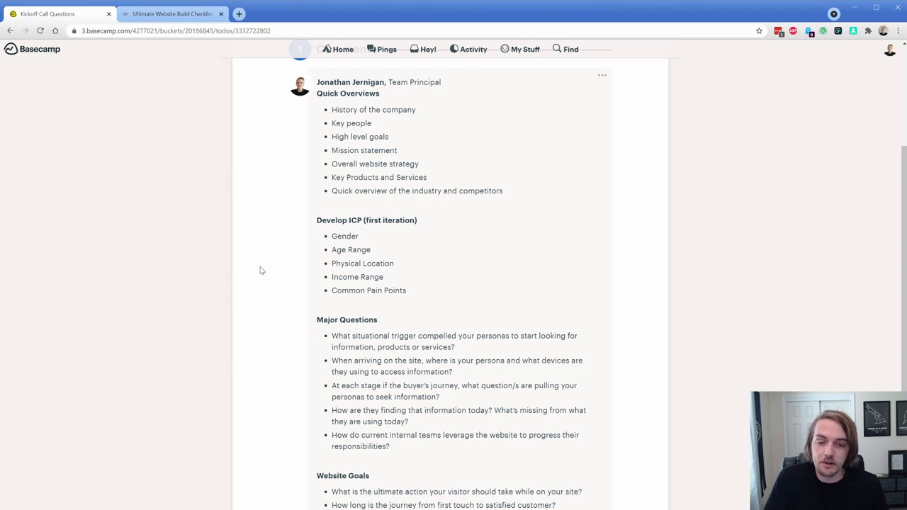
mouse_move(270, 261)
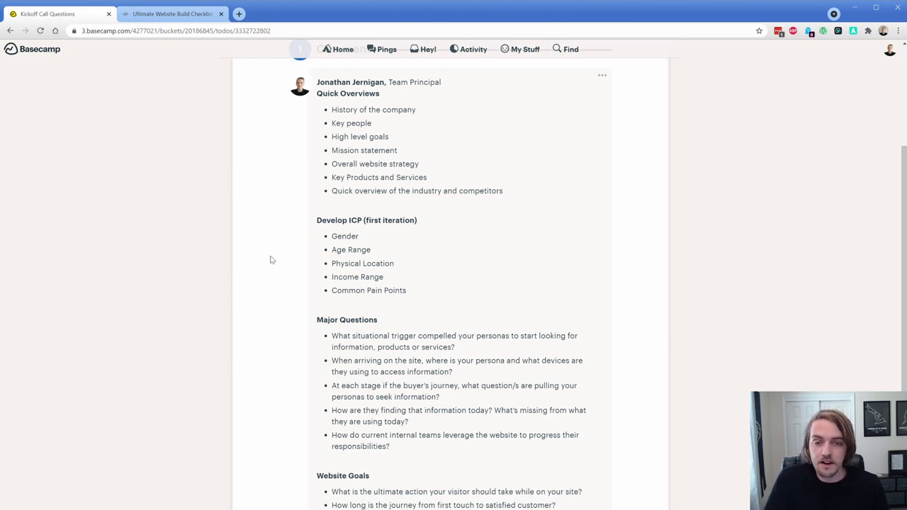
double_click(355, 219)
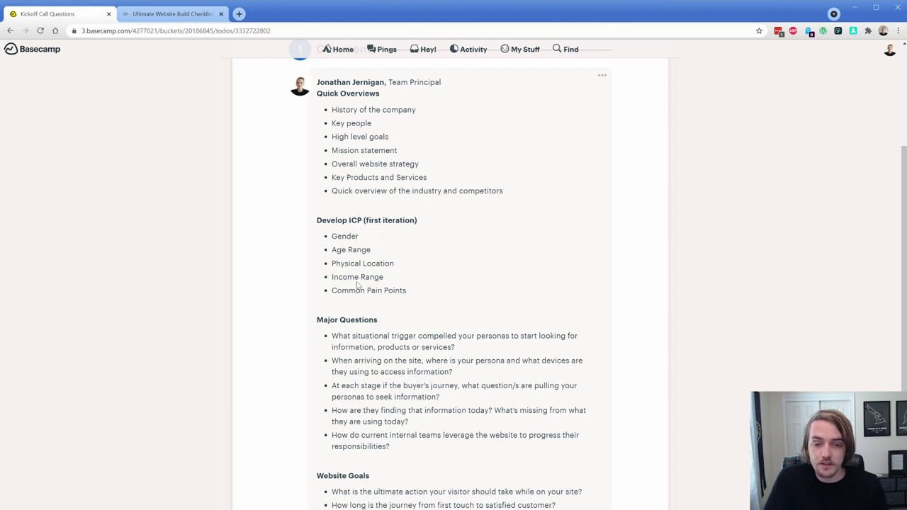
mouse_move(287, 243)
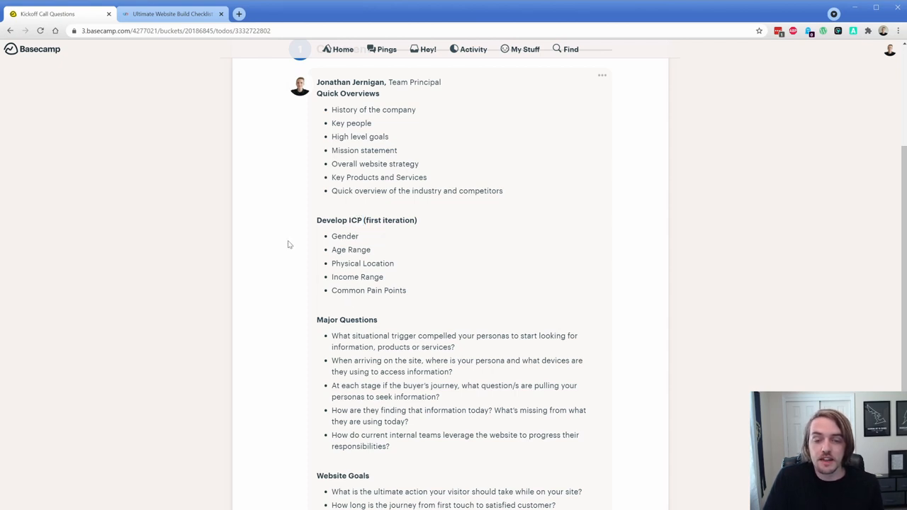
scroll(down, 3)
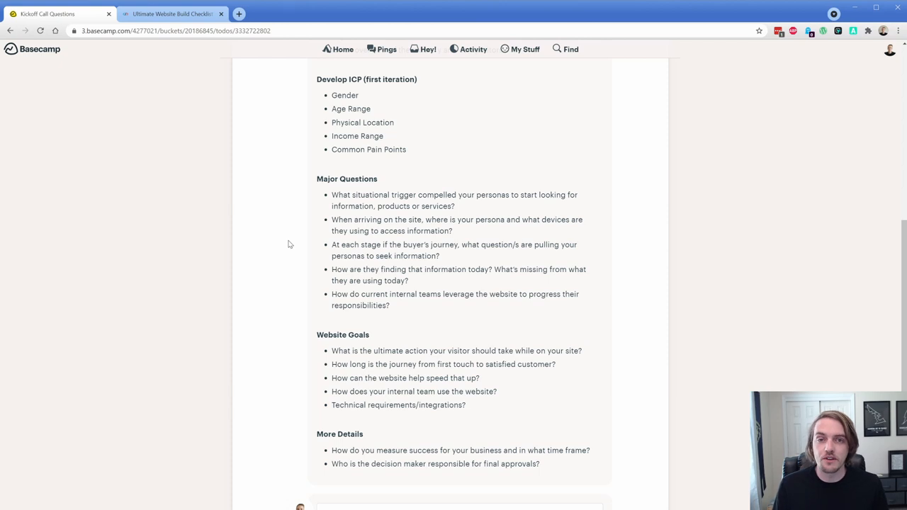
click(170, 15)
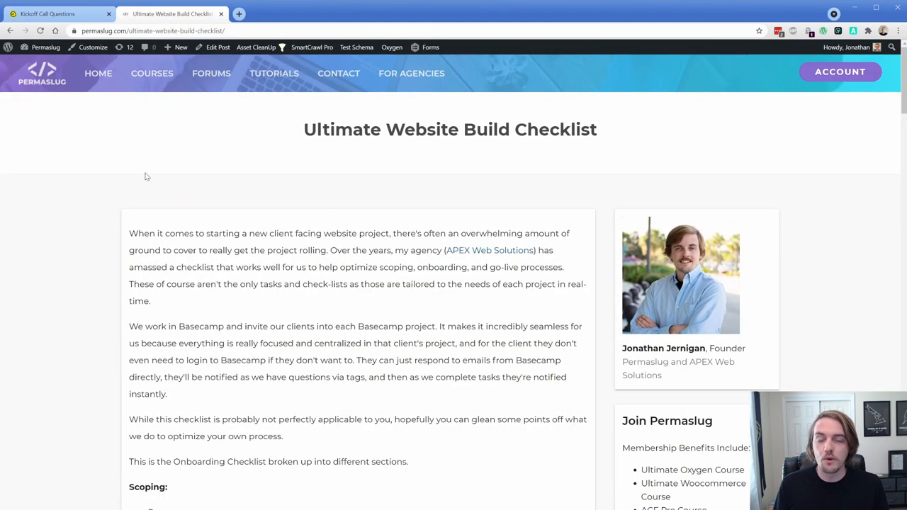